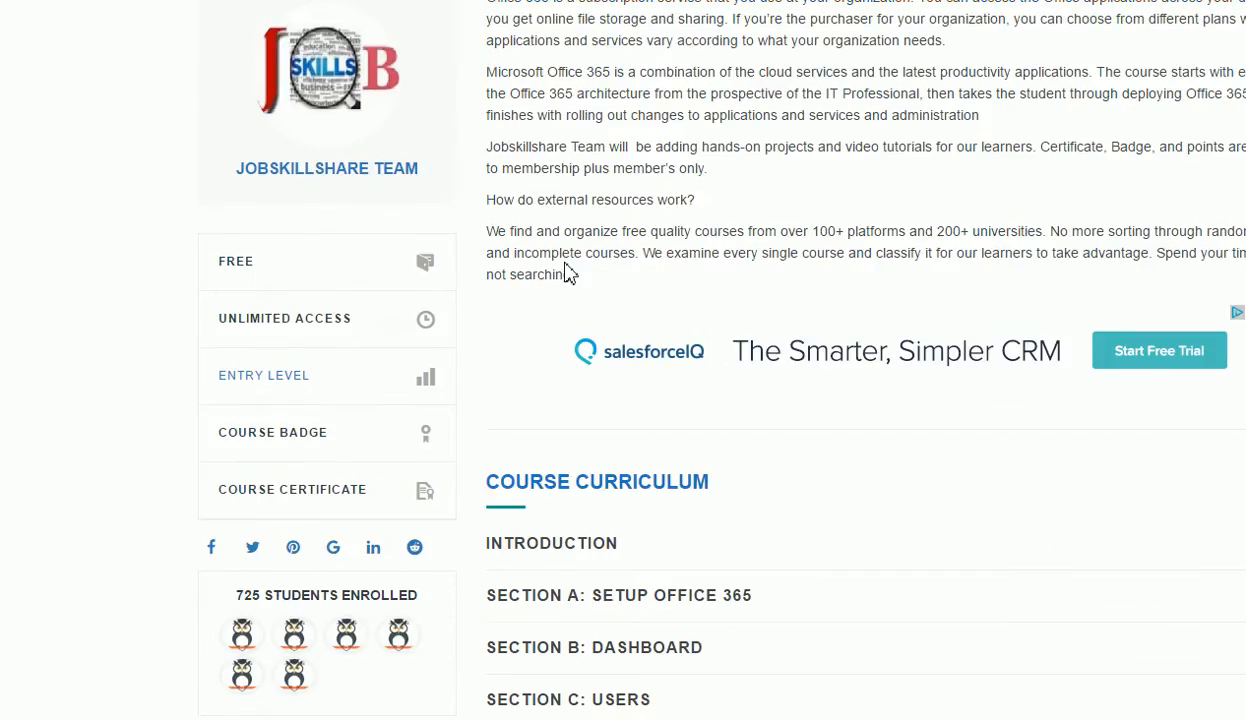
Expand 'Section G: Office 365 Security and Compliance' in the Course Curriculum.
scroll("down", 3)
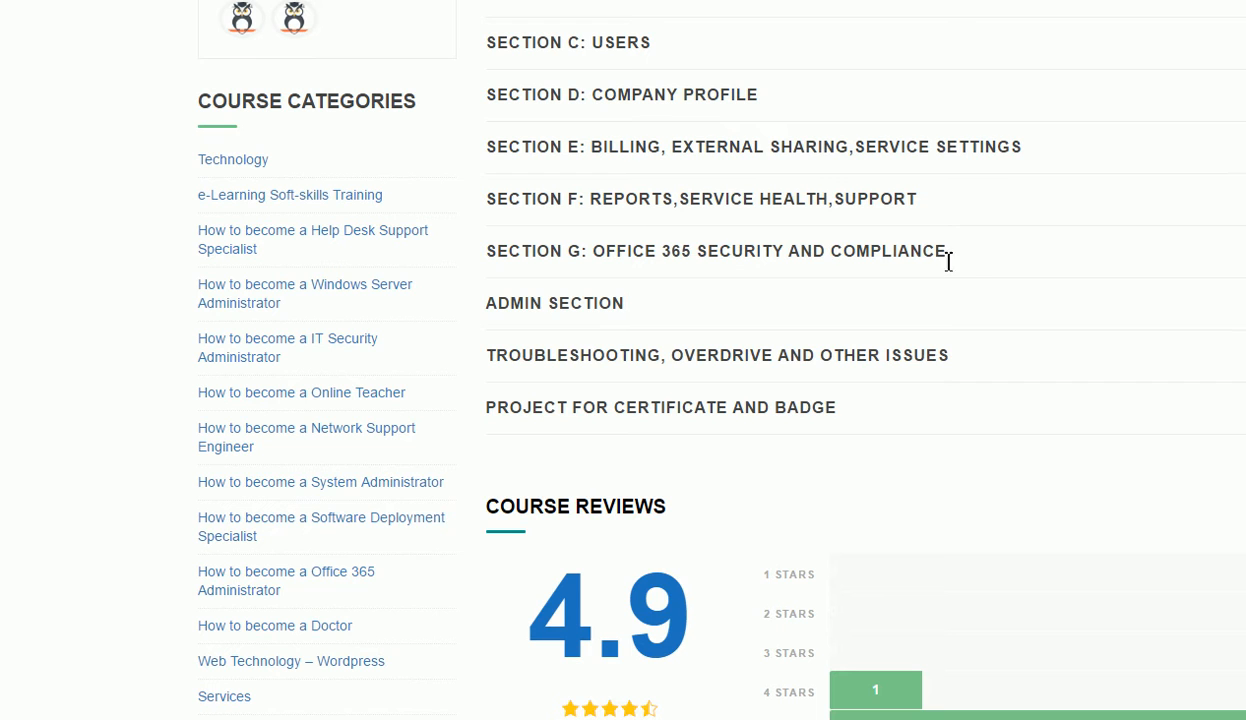
left_click(712, 252)
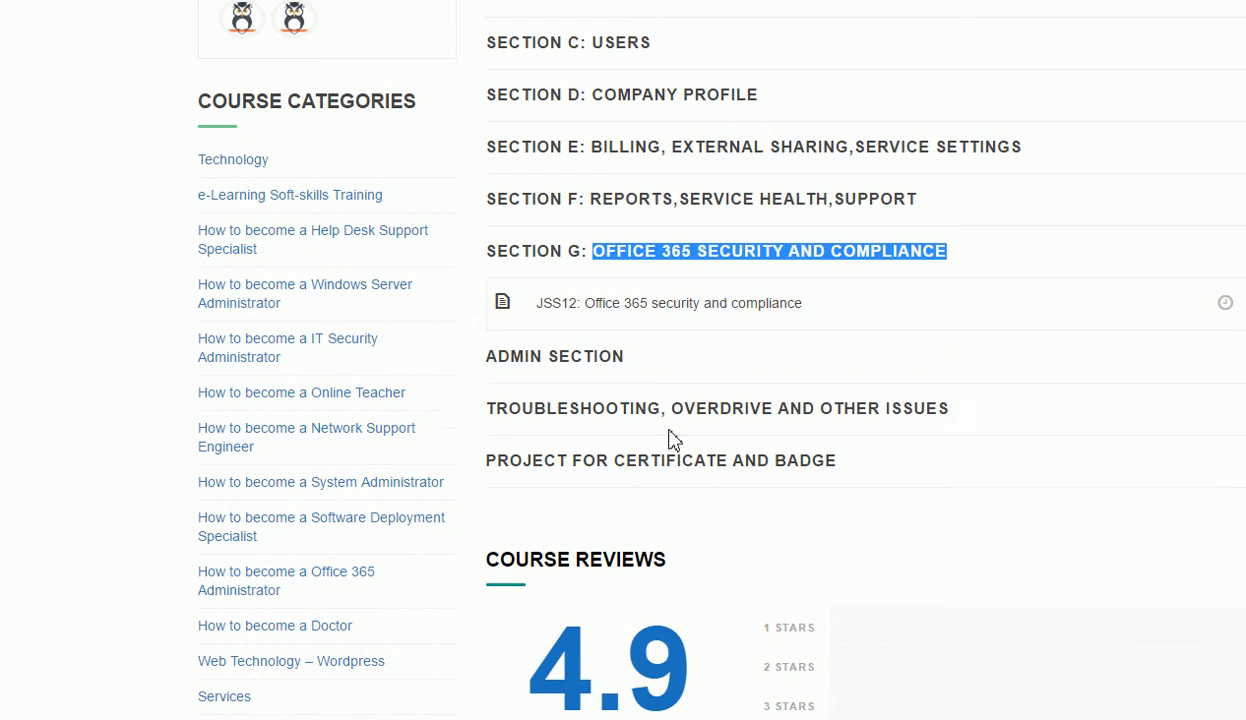
mouse_move(662, 444)
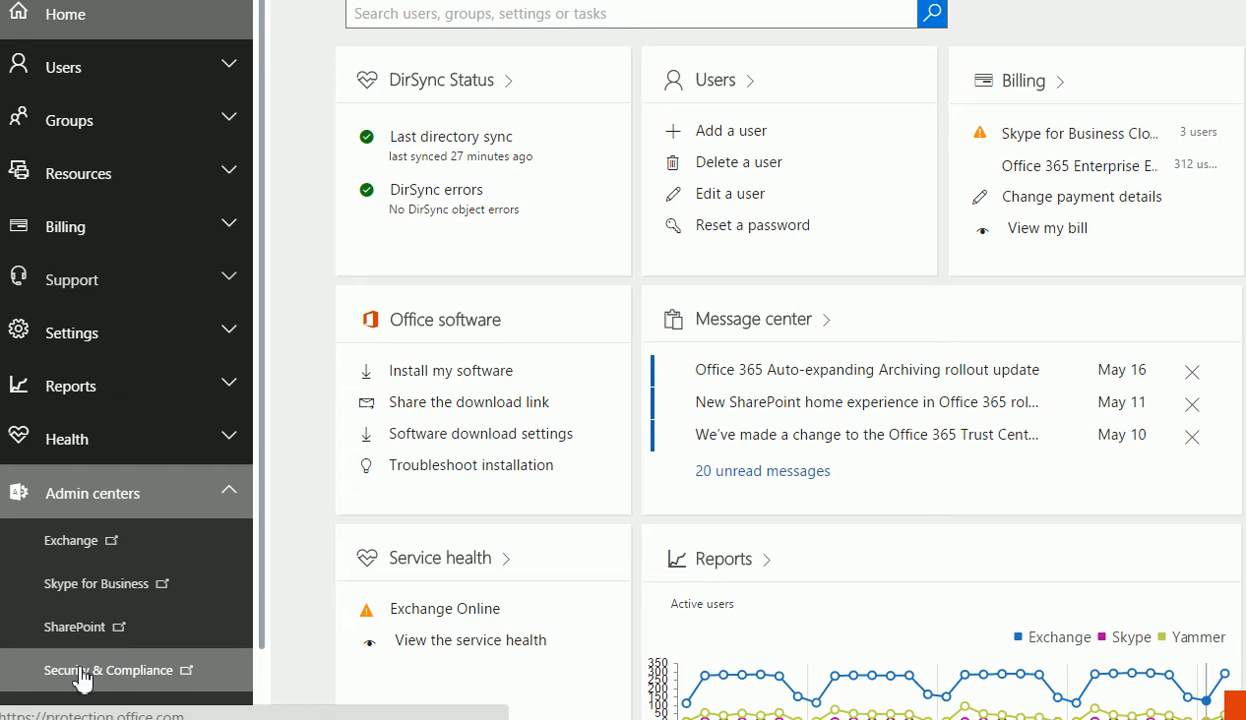
mouse_move(130, 680)
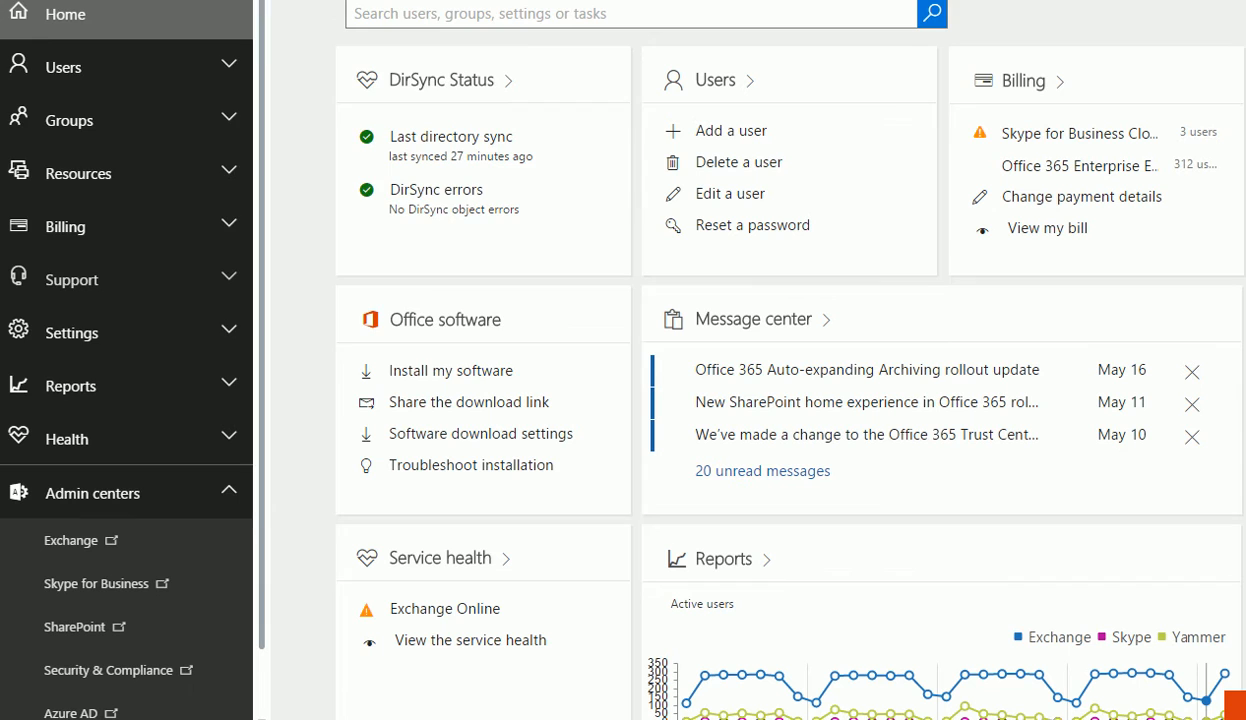
Launch the Security & Compliance center from the Office 365 app launcher.
left_click(10, 12)
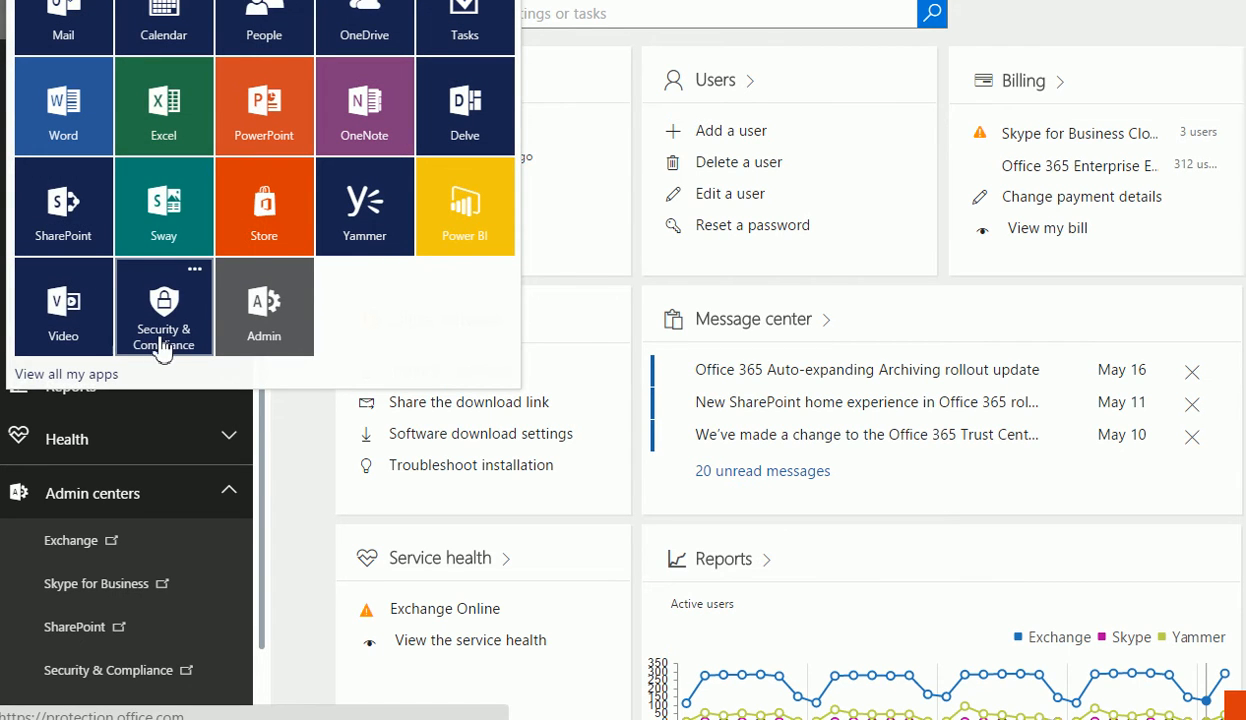
mouse_move(176, 336)
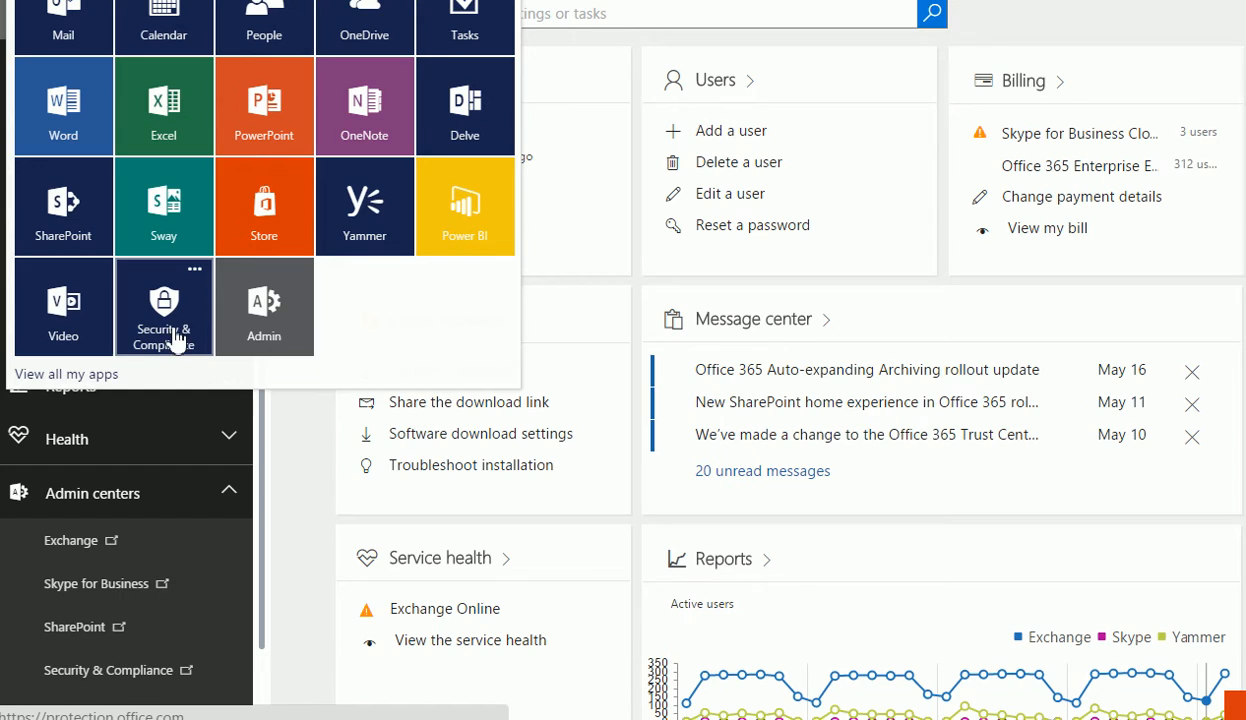
left_click(164, 308)
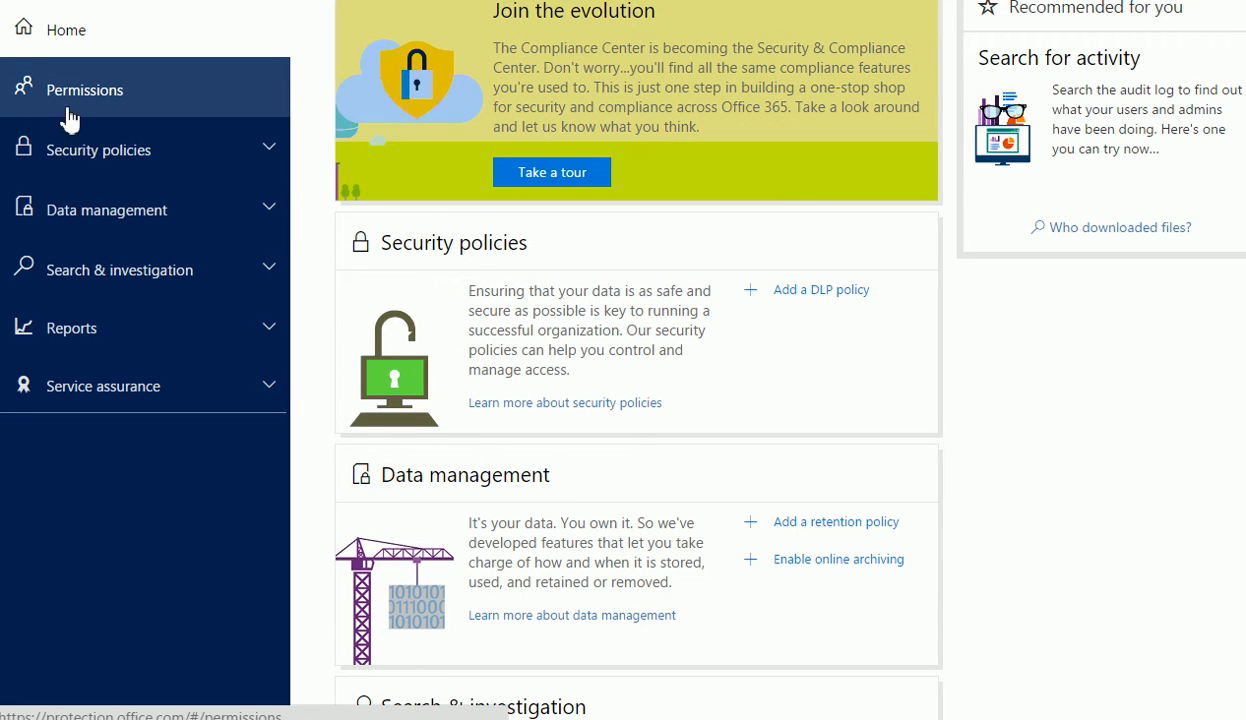
mouse_move(98, 110)
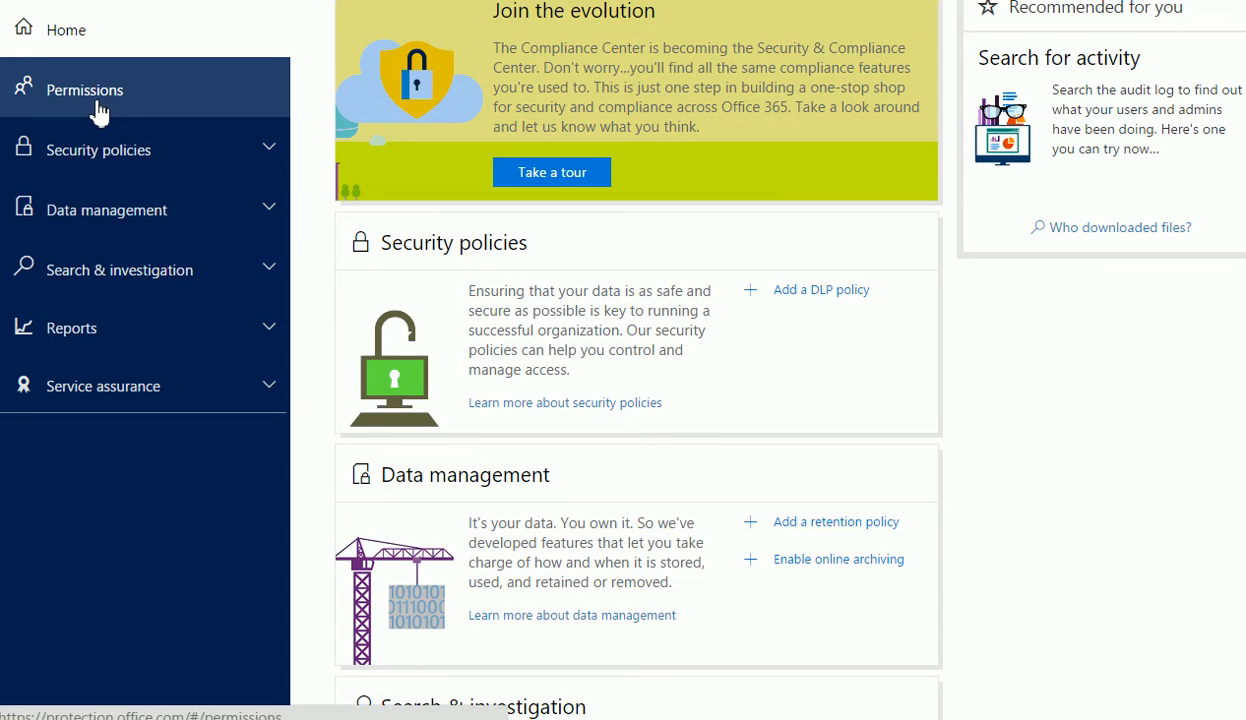
left_click(84, 88)
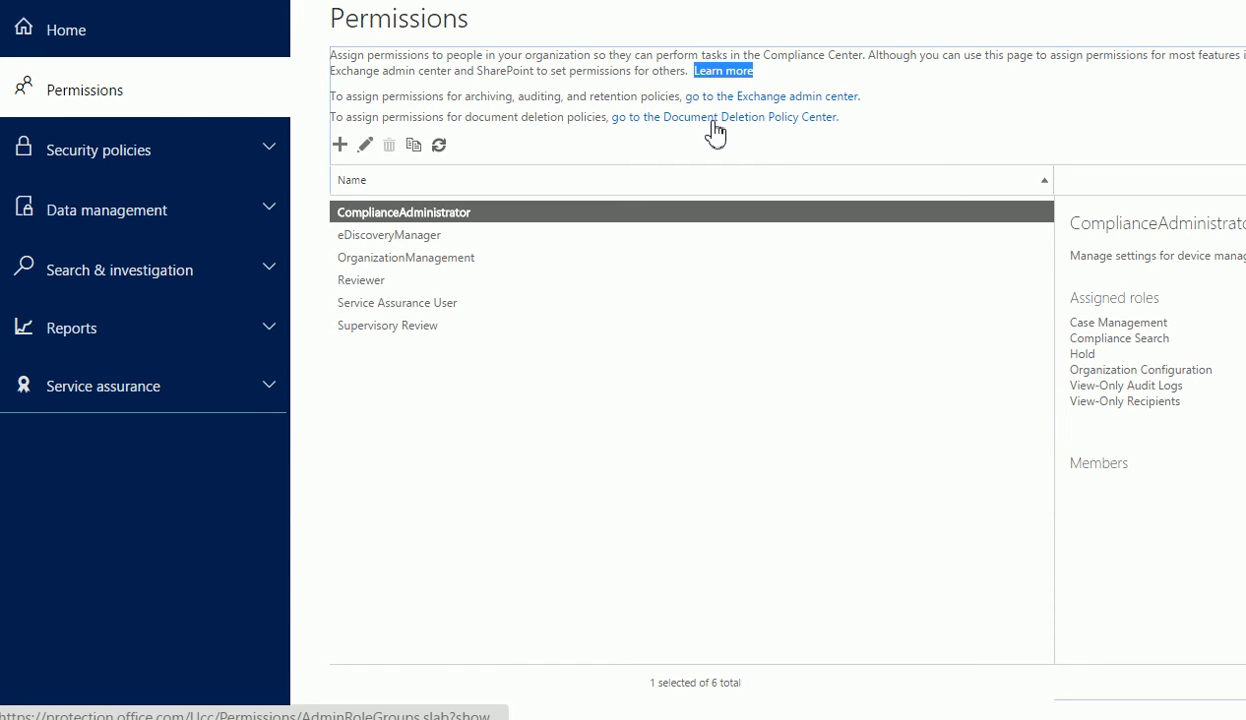
mouse_move(248, 188)
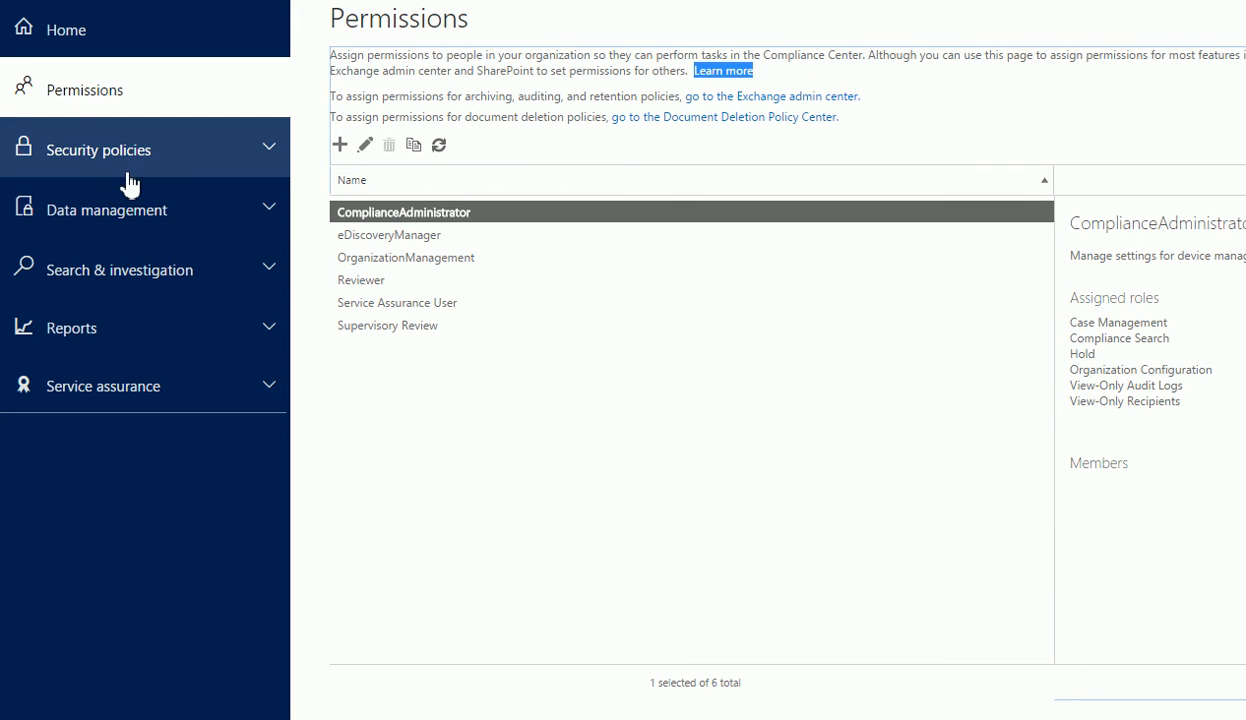
left_click(98, 148)
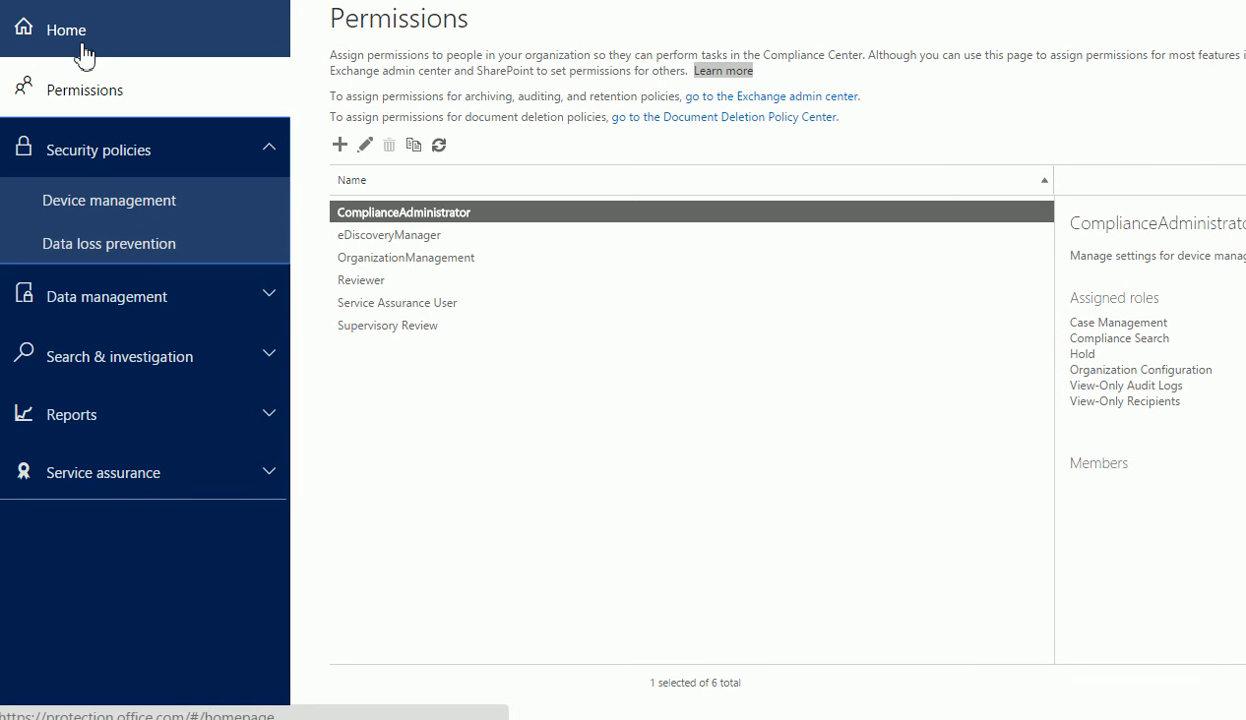
left_click(66, 30)
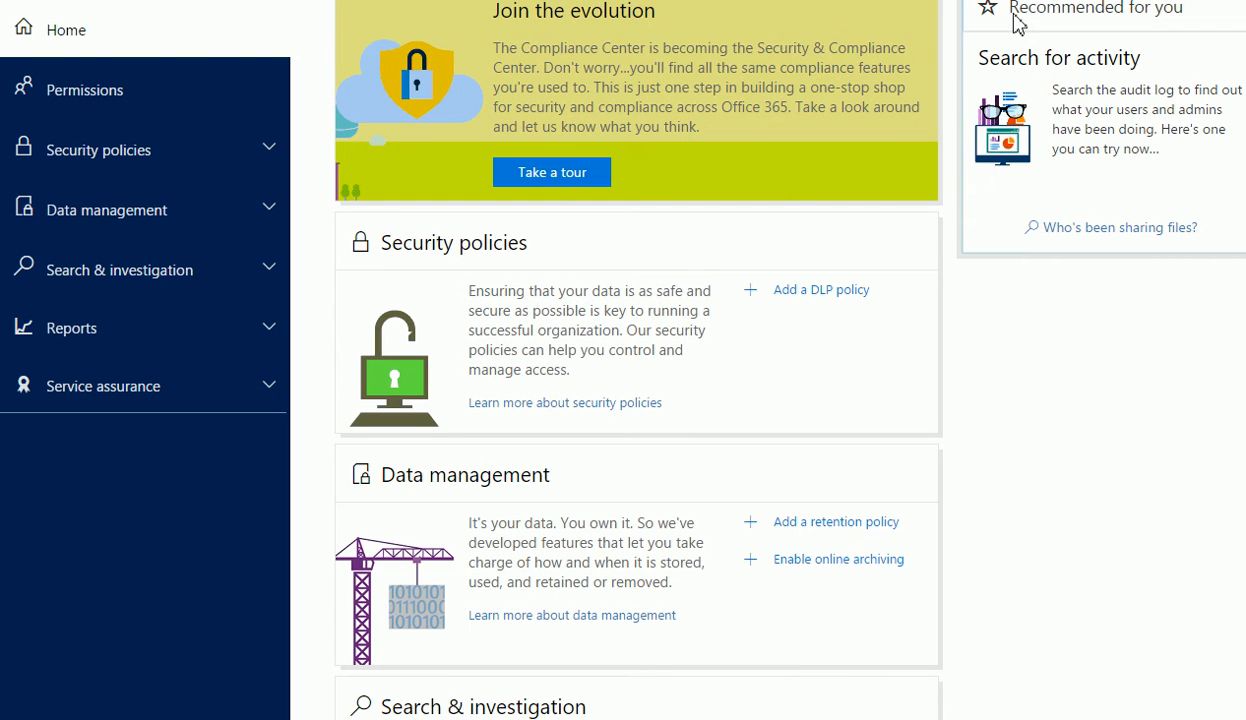
mouse_move(910, 264)
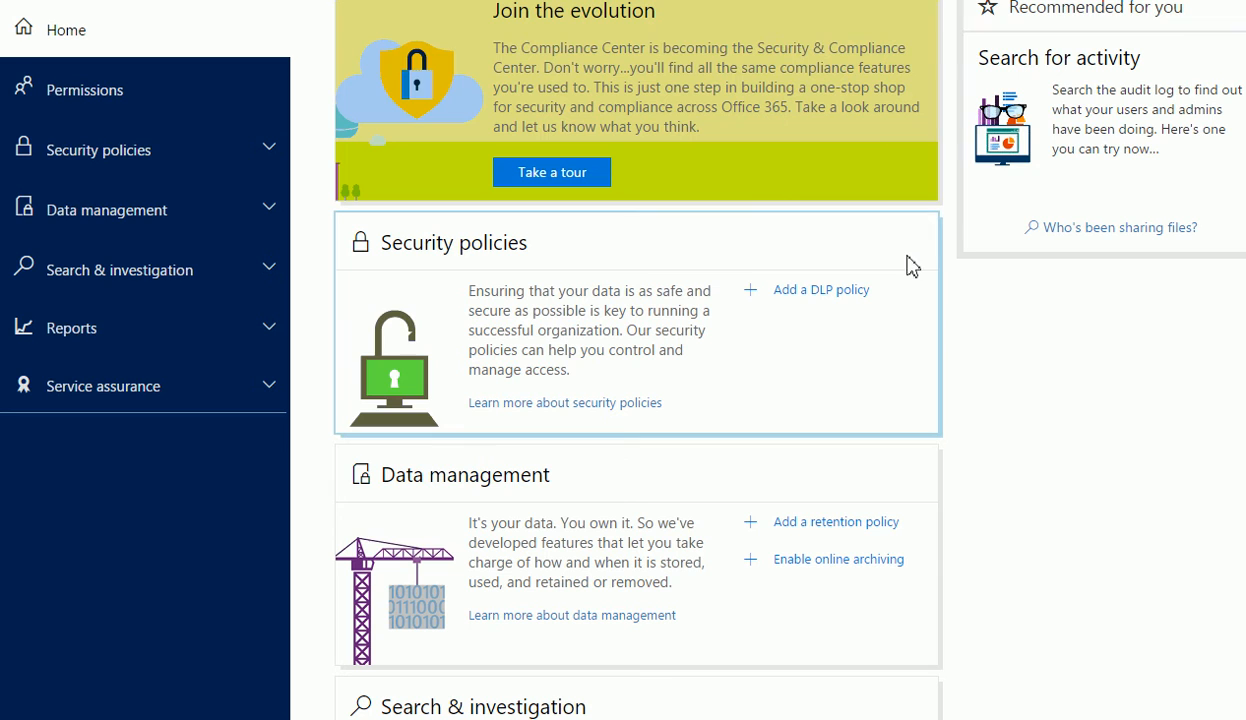
mouse_move(390, 308)
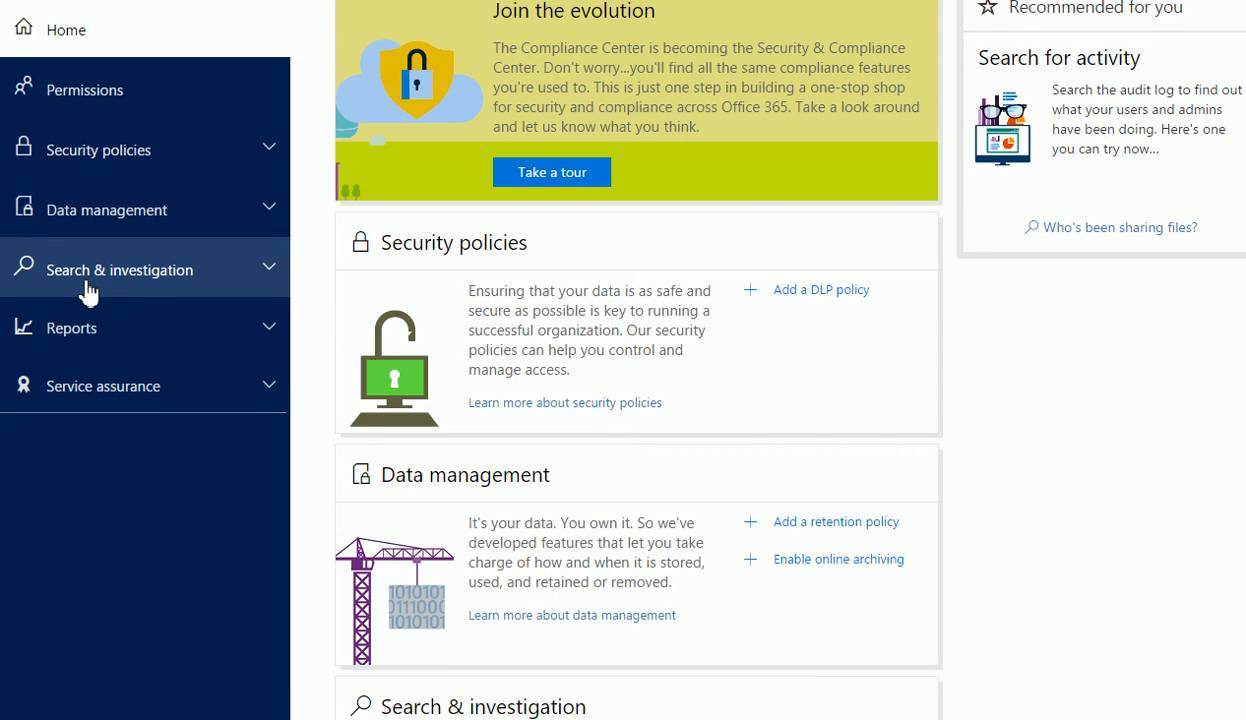
Go to Audit log search under Search & investigation and show the Activities list.
left_click(120, 270)
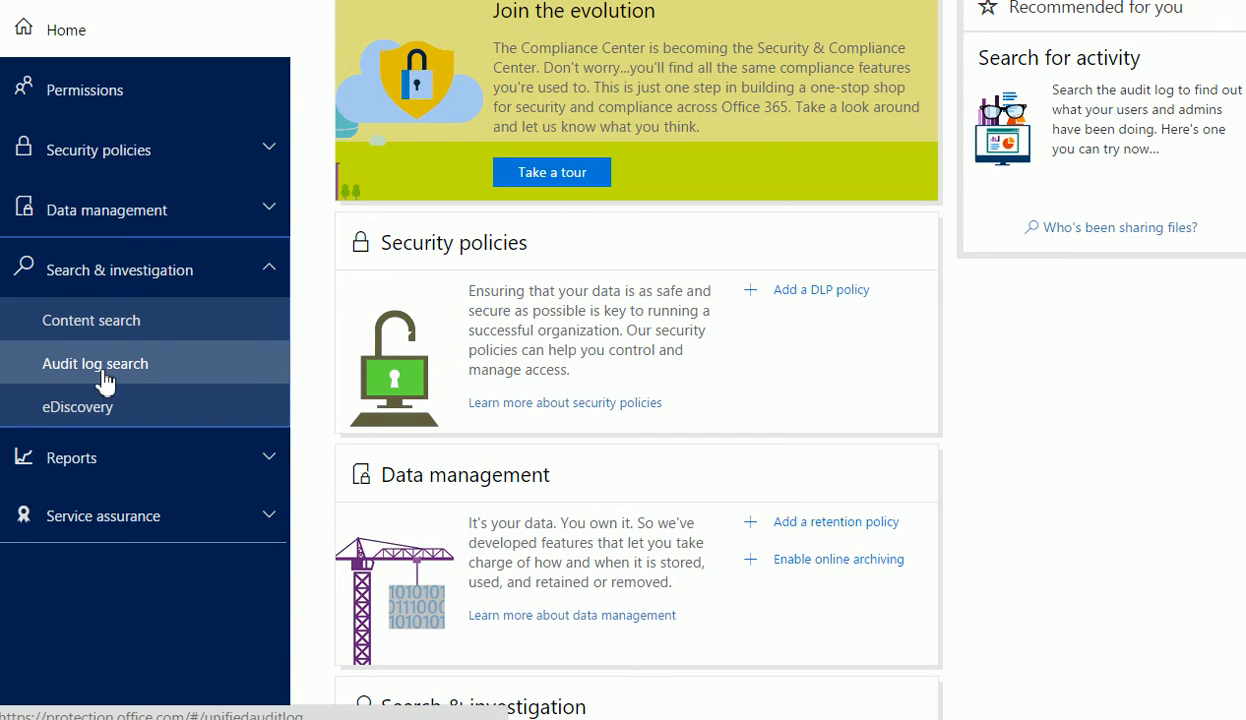
mouse_move(100, 376)
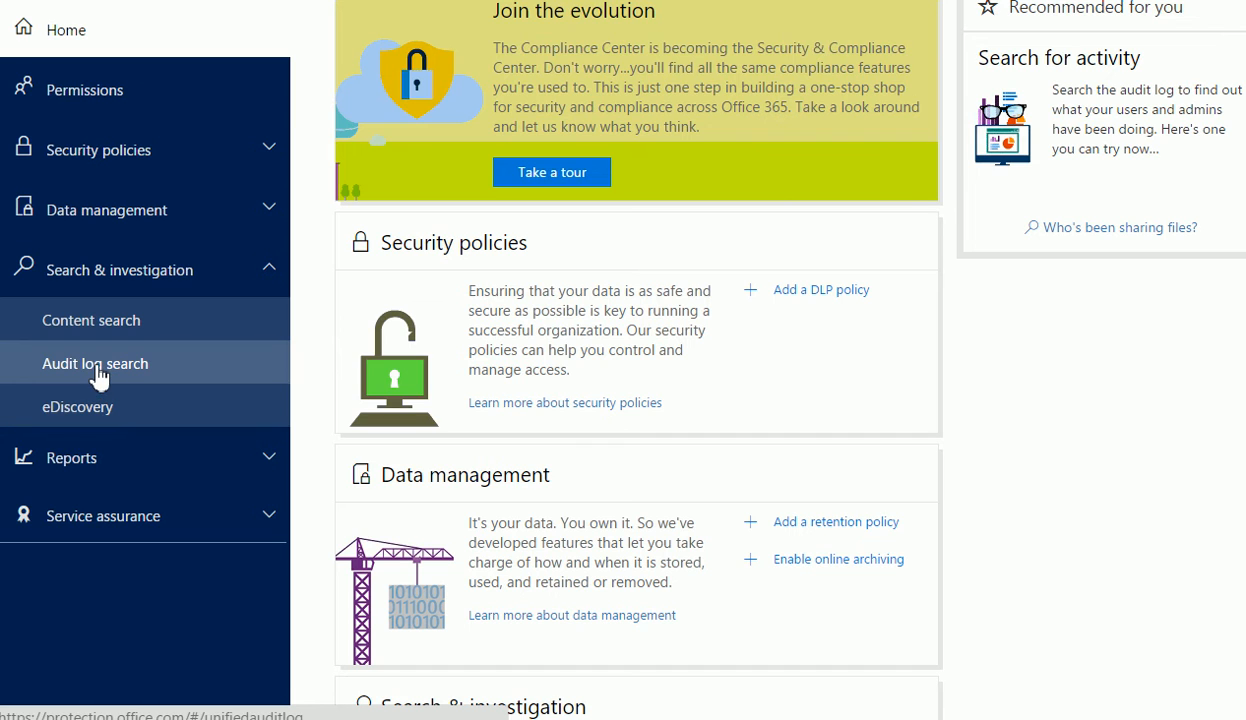
left_click(96, 364)
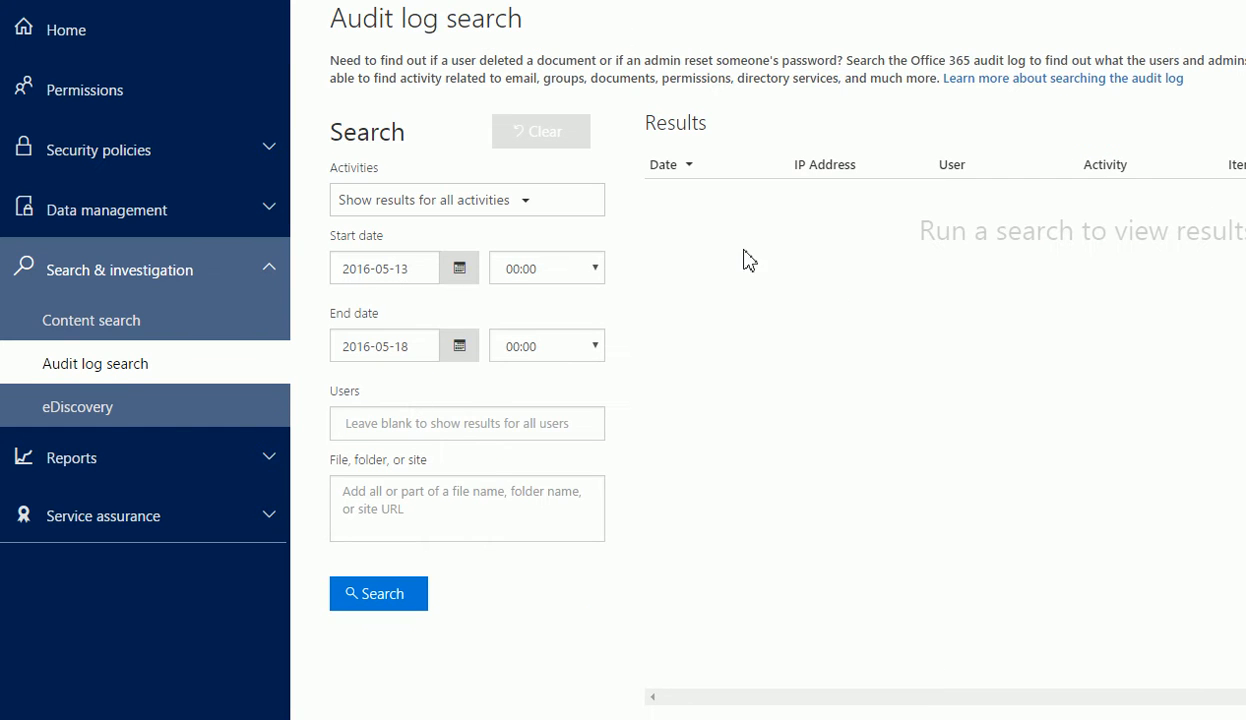
mouse_move(446, 378)
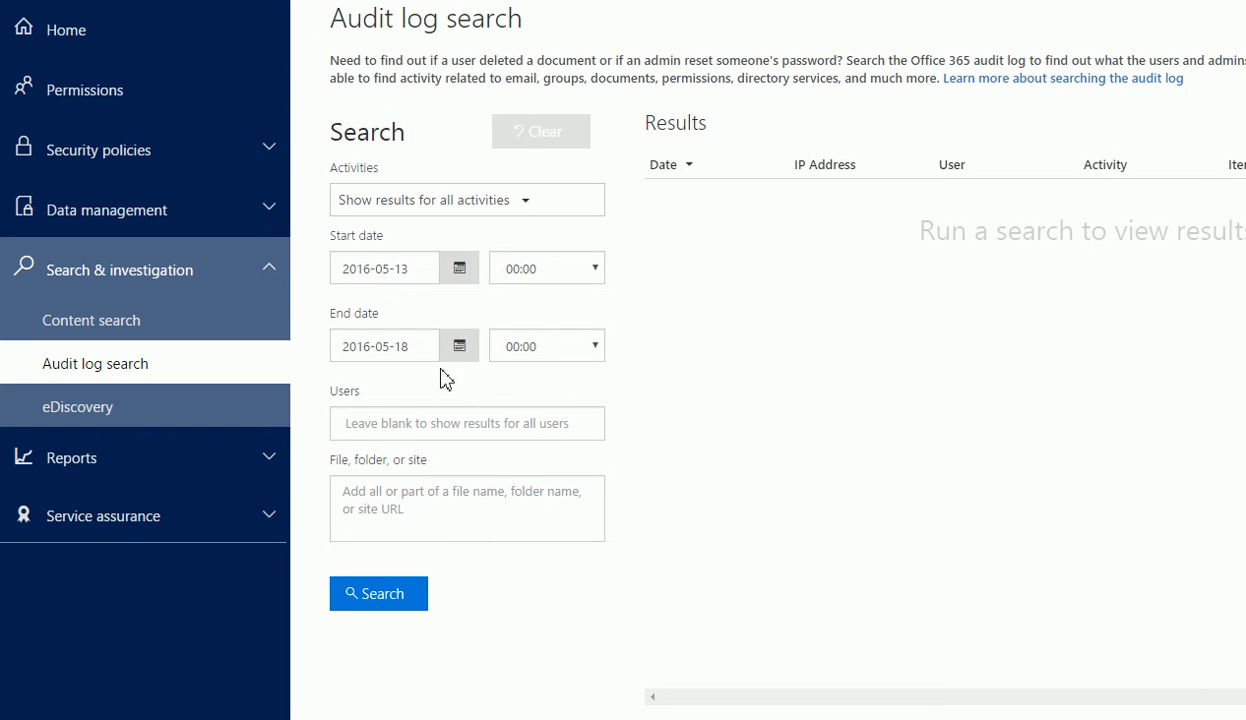
left_click(464, 200)
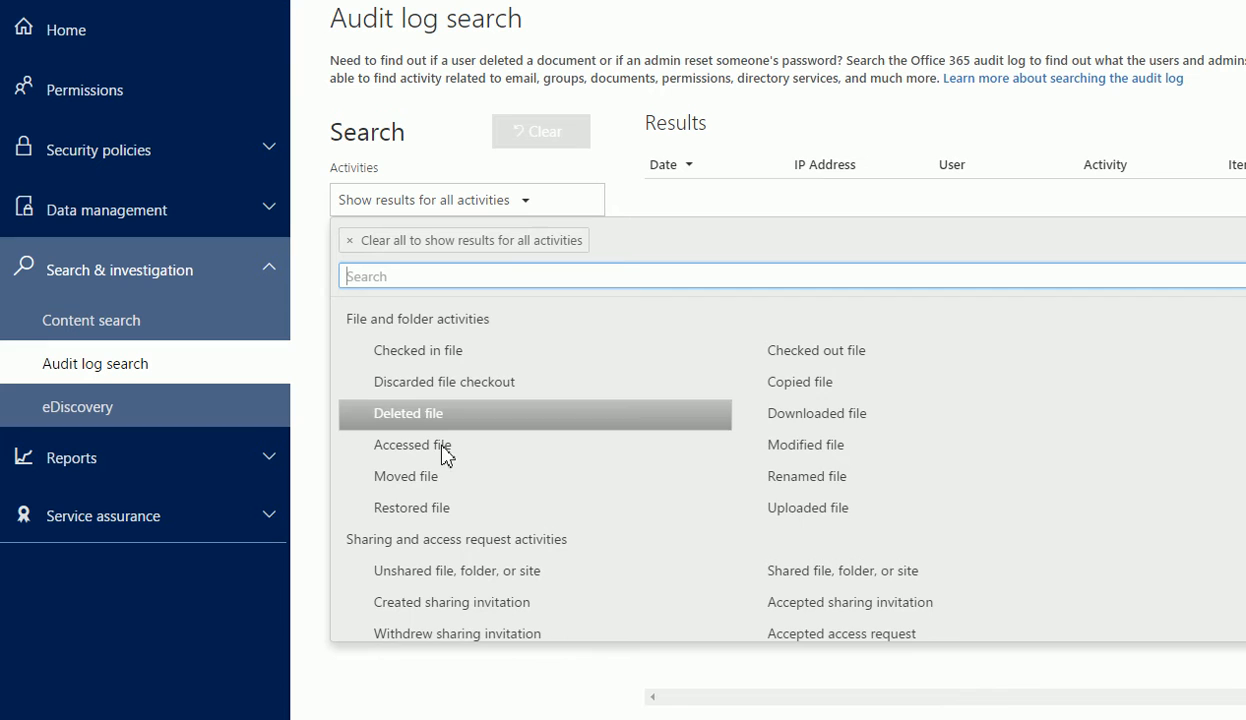
Select 'Deleted user' under User administration activities as the audit search filter.
scroll("down", 3)
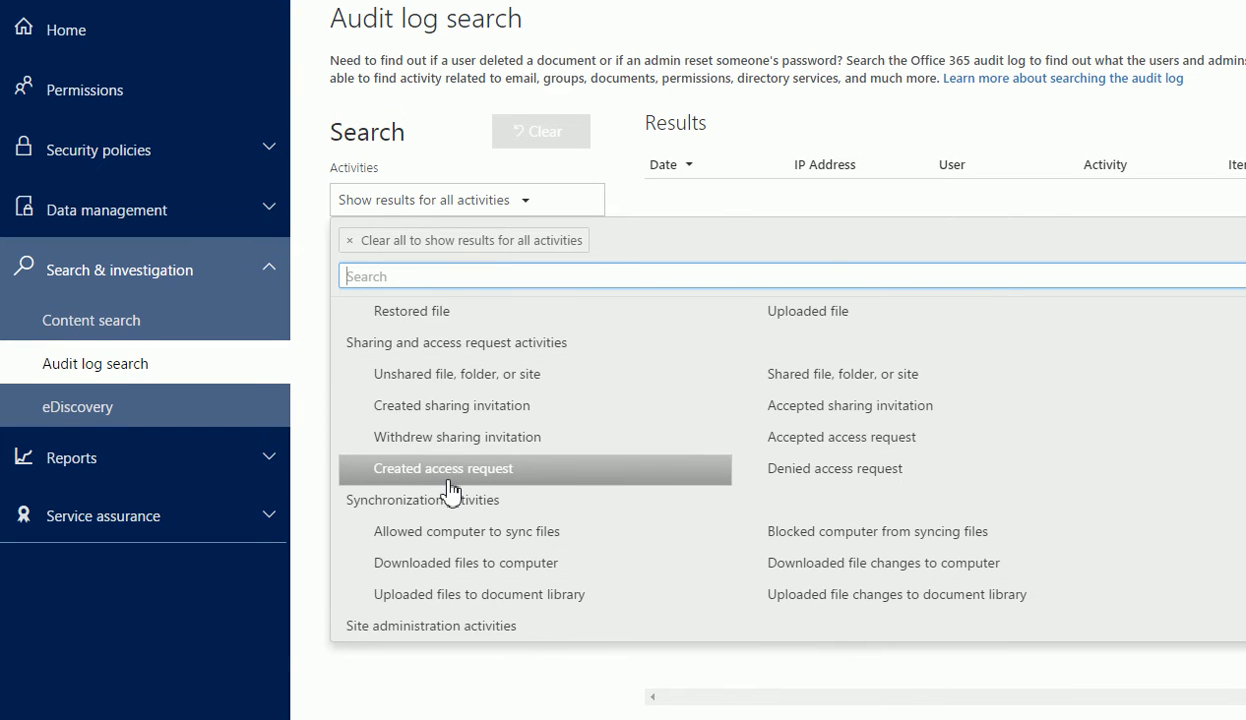
scroll("down", 3)
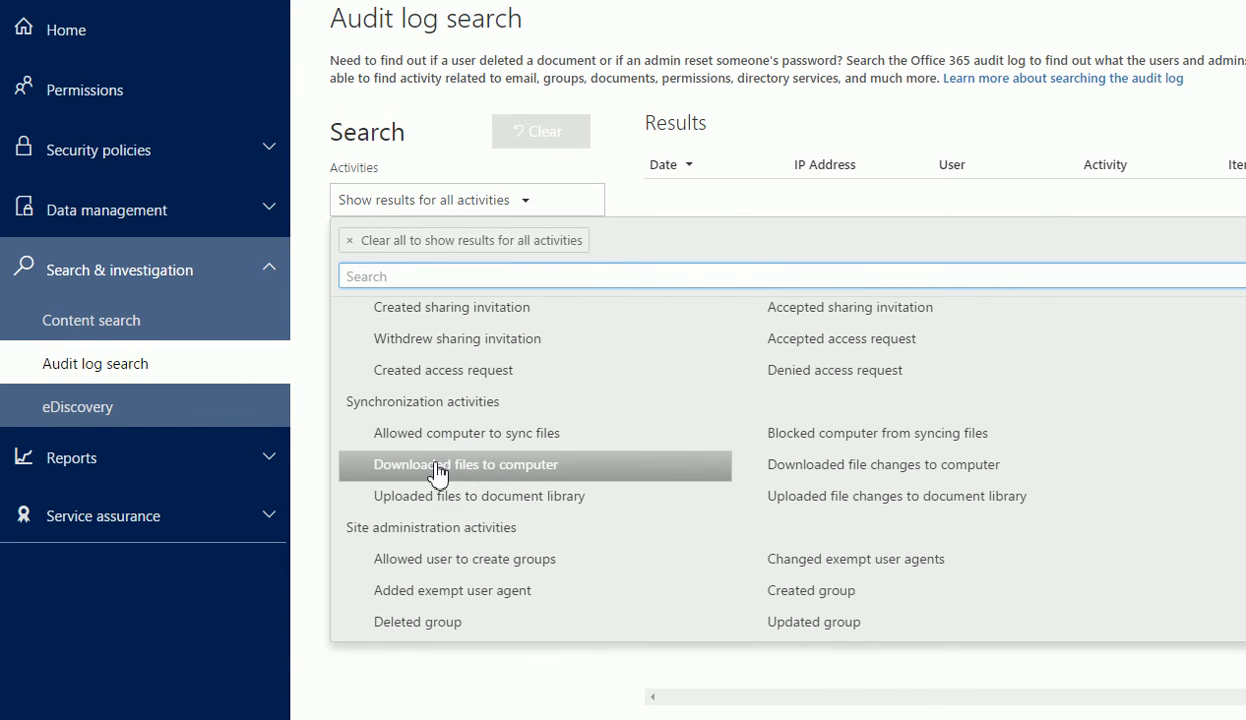
scroll("down", 3)
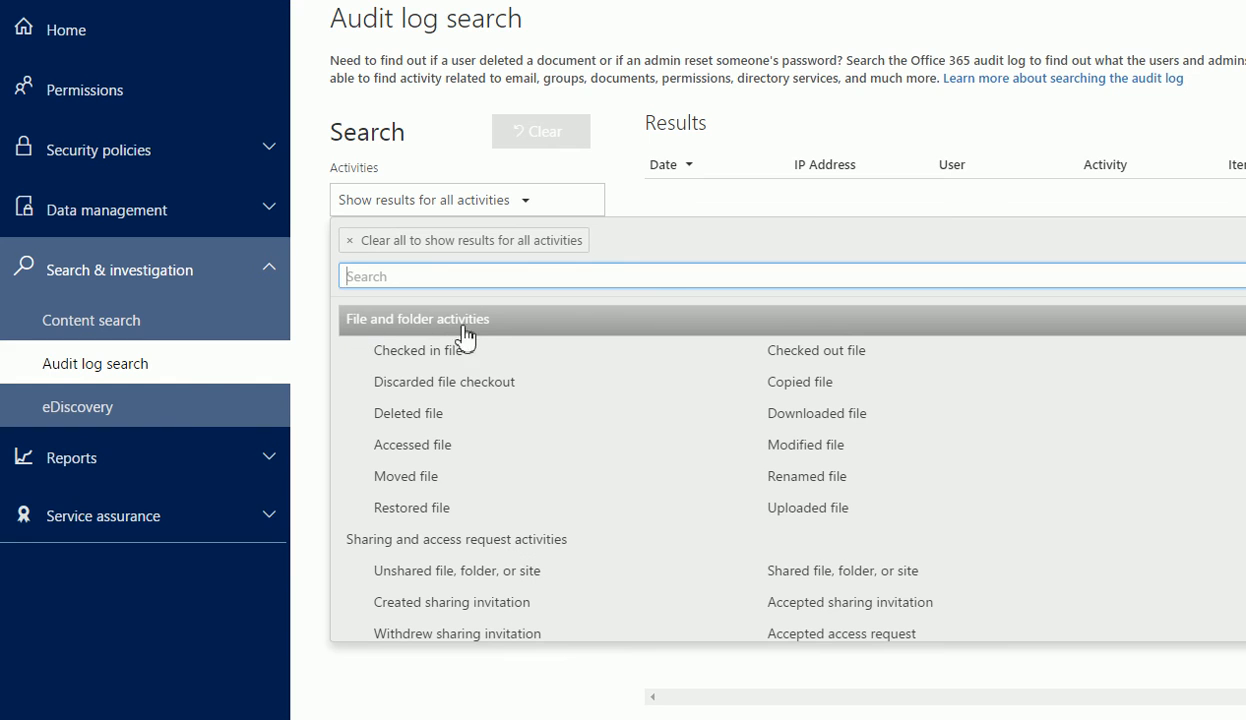
mouse_move(478, 340)
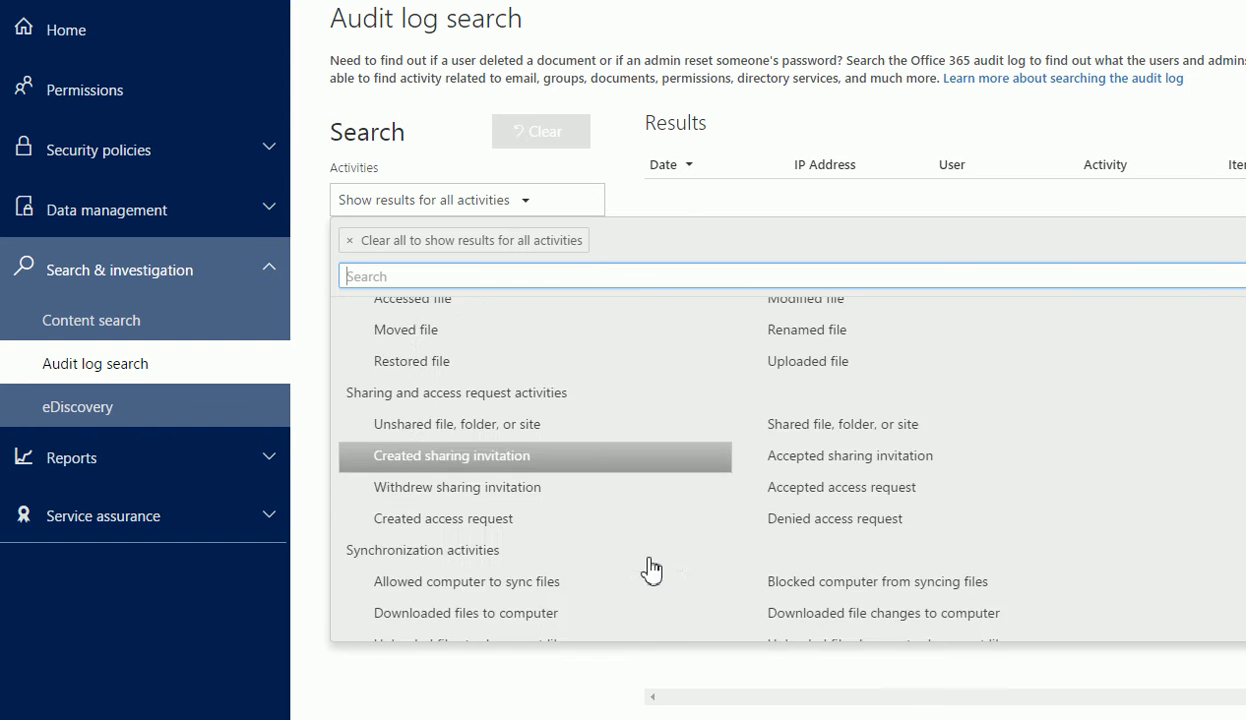
scroll("down", 3)
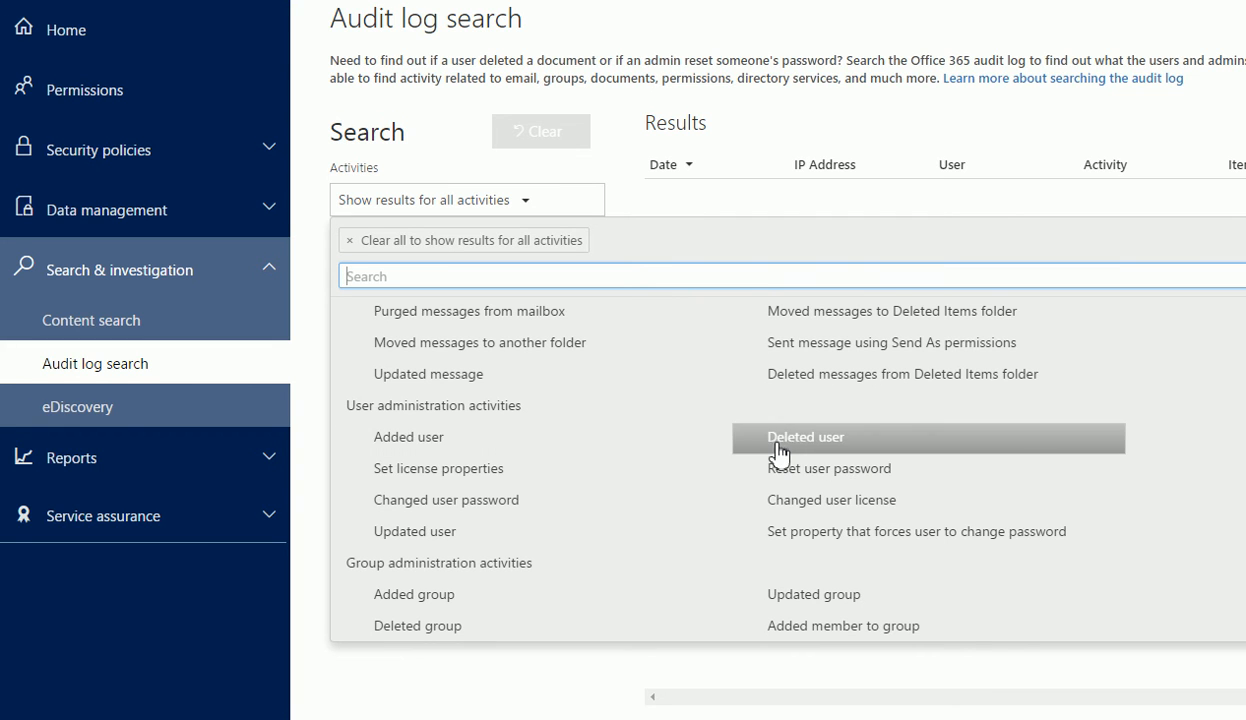
mouse_move(828, 468)
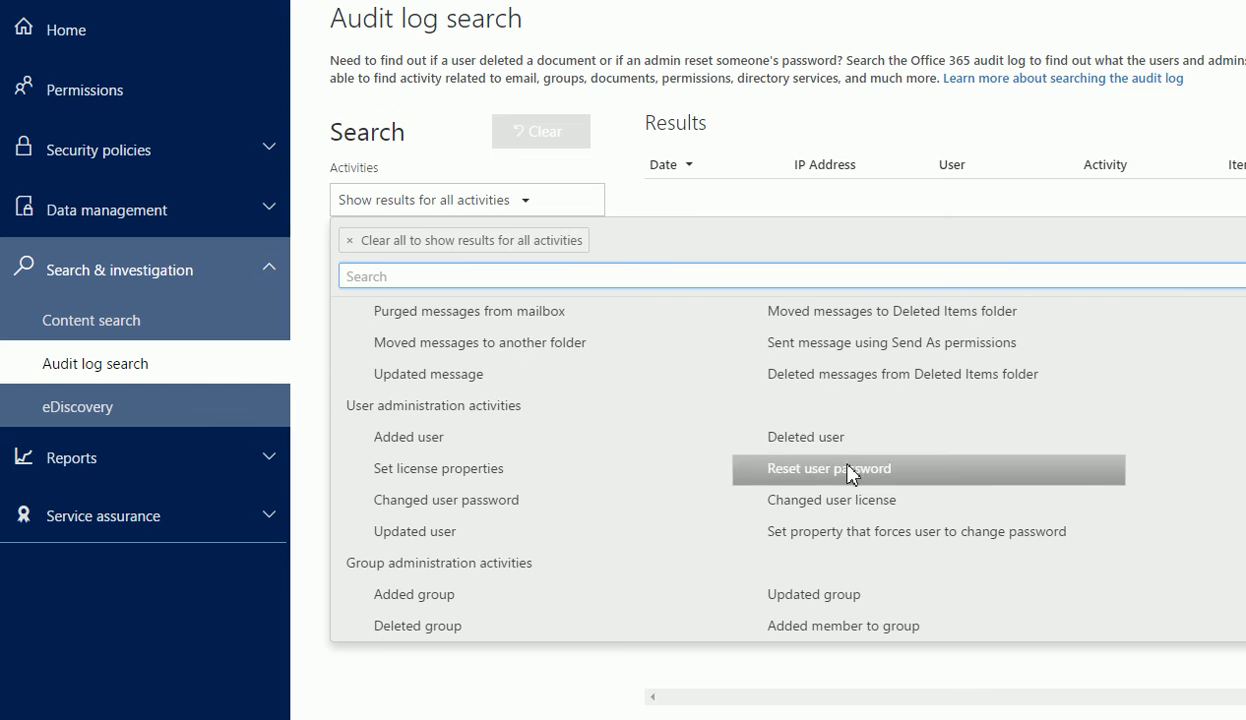
mouse_move(804, 436)
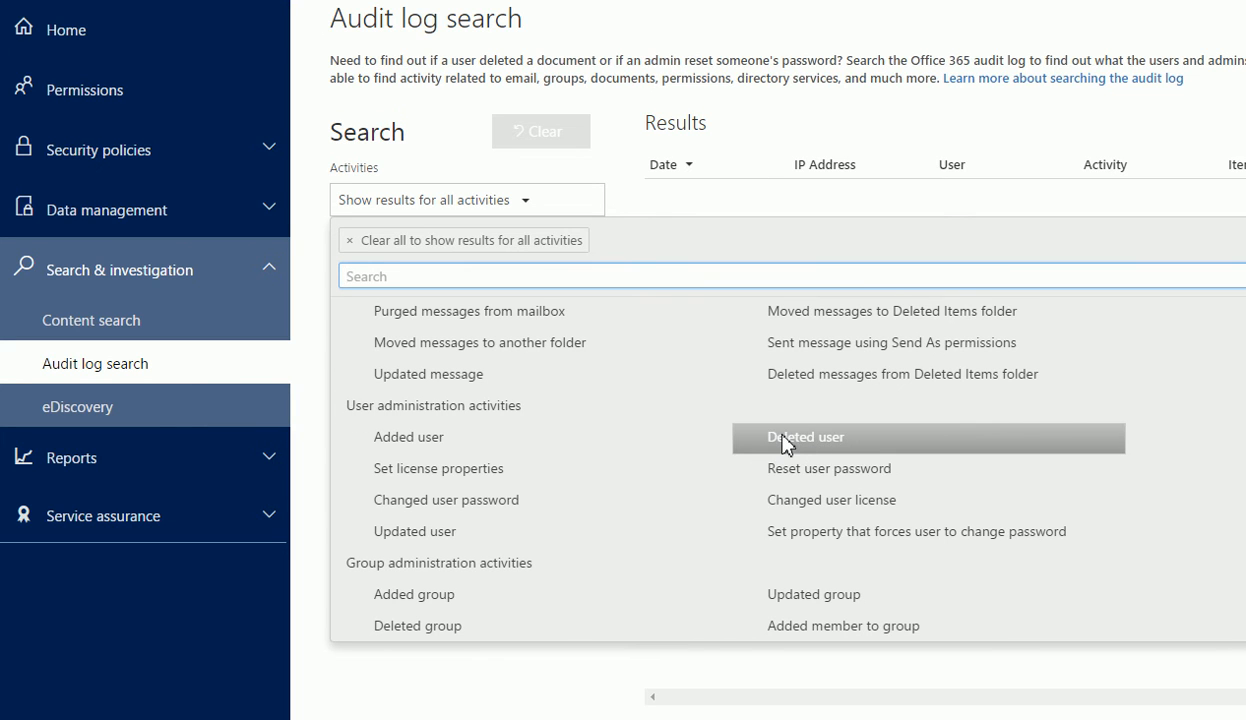
left_click(804, 436)
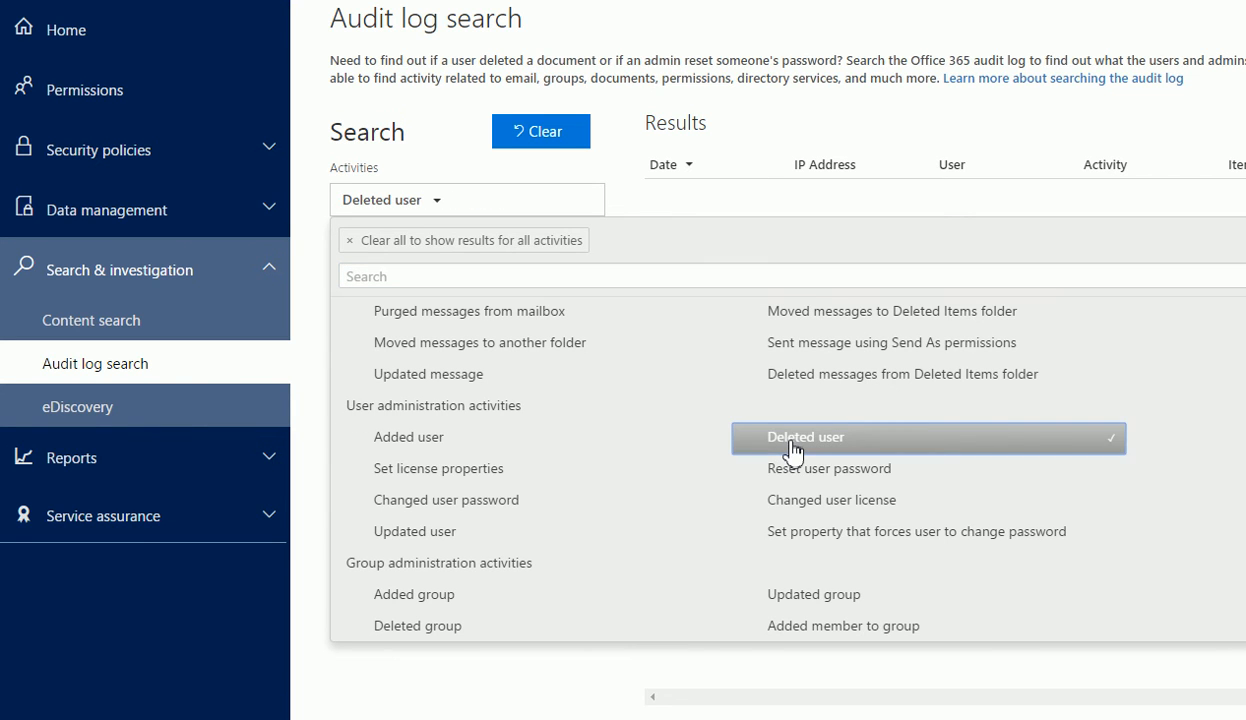
left_click(804, 436)
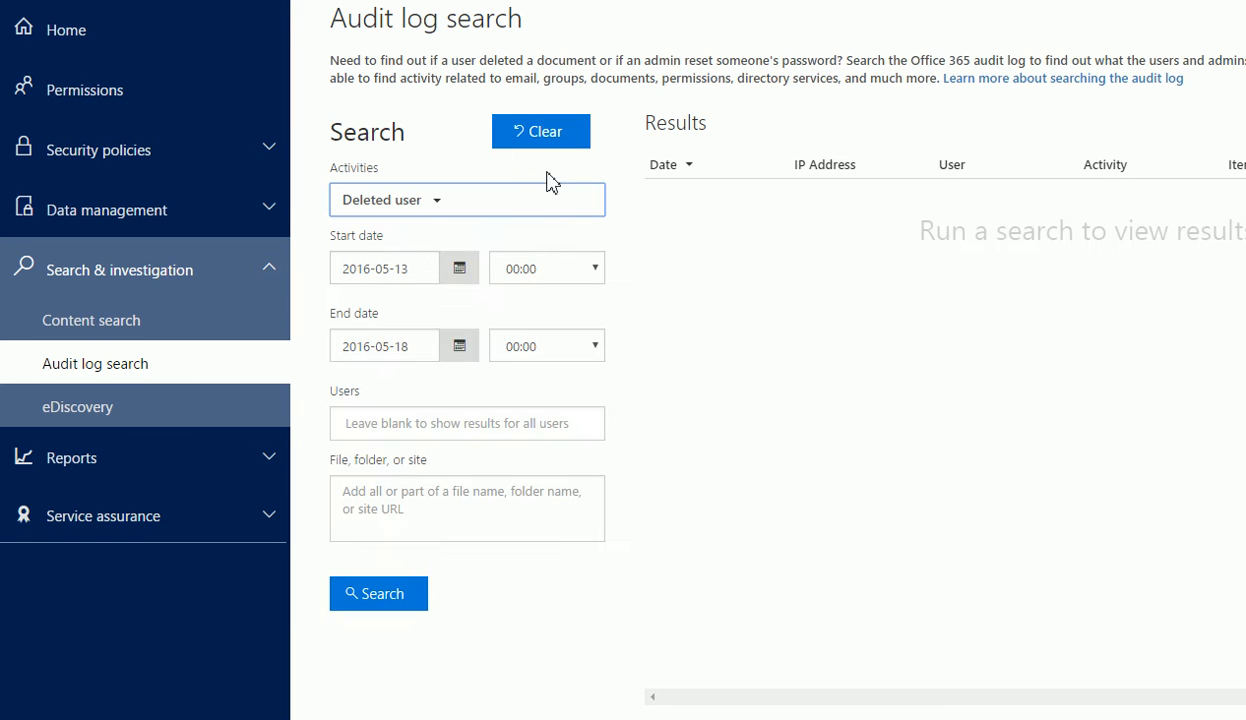
mouse_move(500, 212)
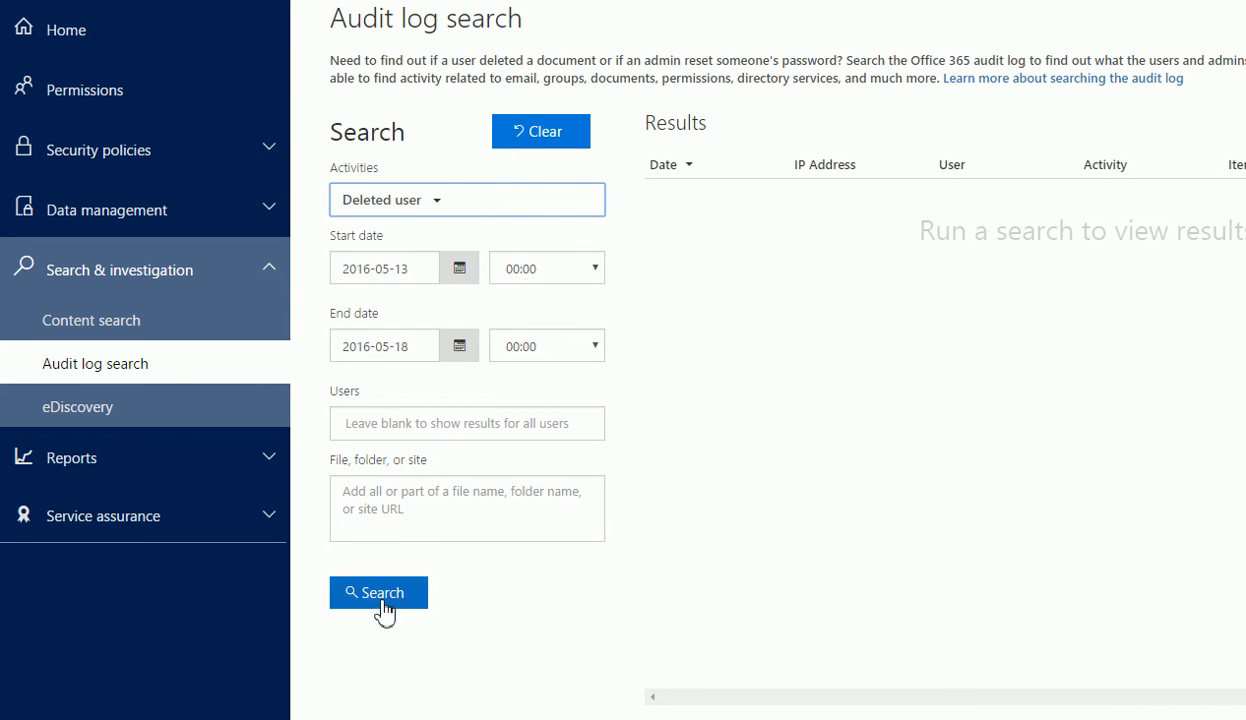
mouse_move(400, 480)
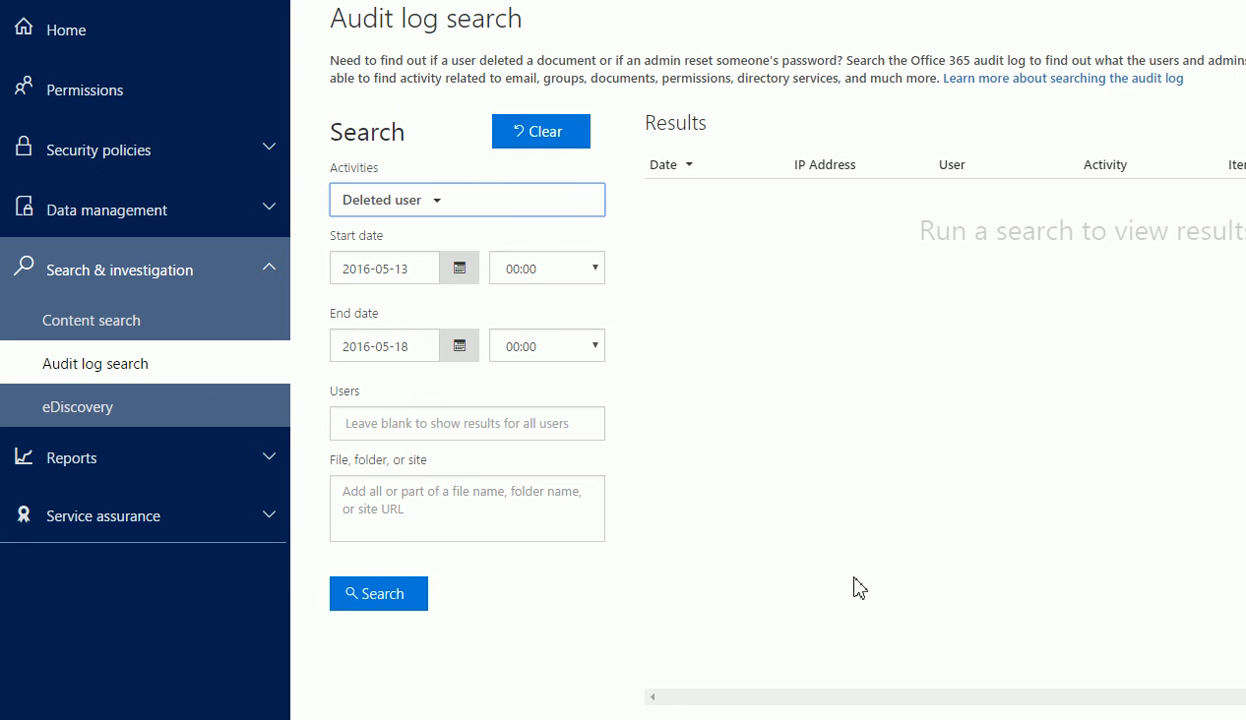
Run the Deleted user audit search, returning two results from May 2016.
left_click(378, 592)
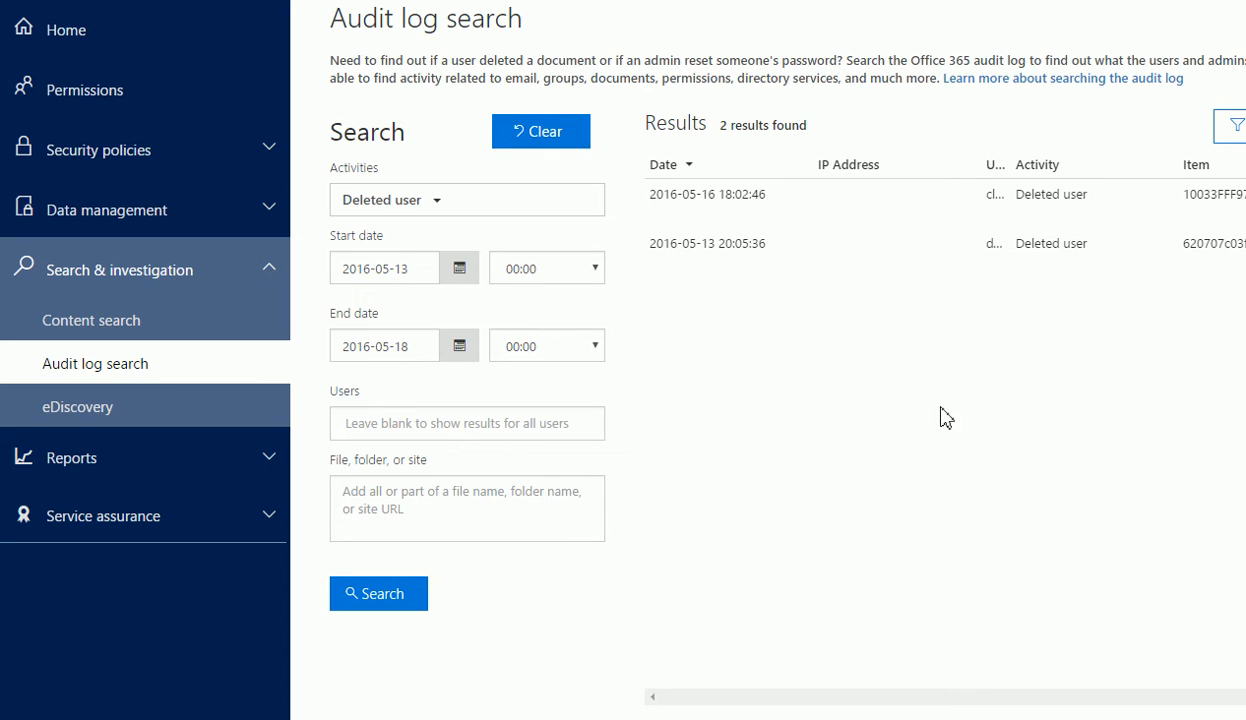
mouse_move(984, 336)
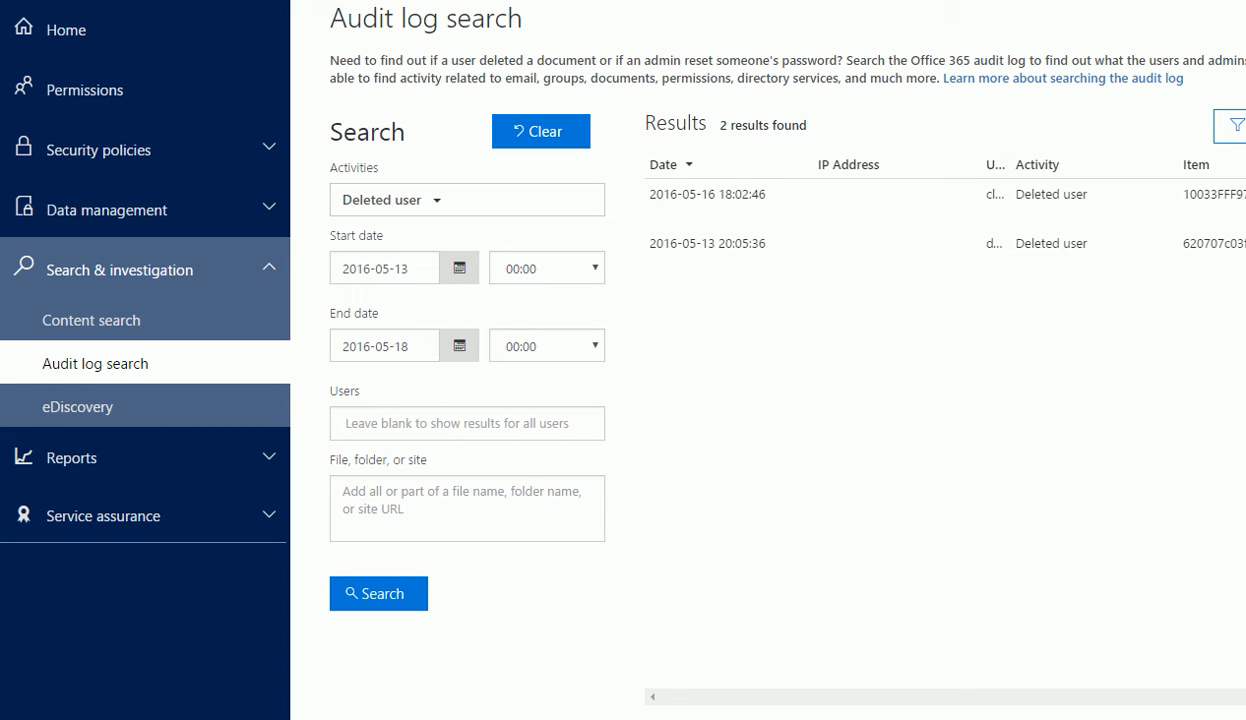
mouse_move(532, 308)
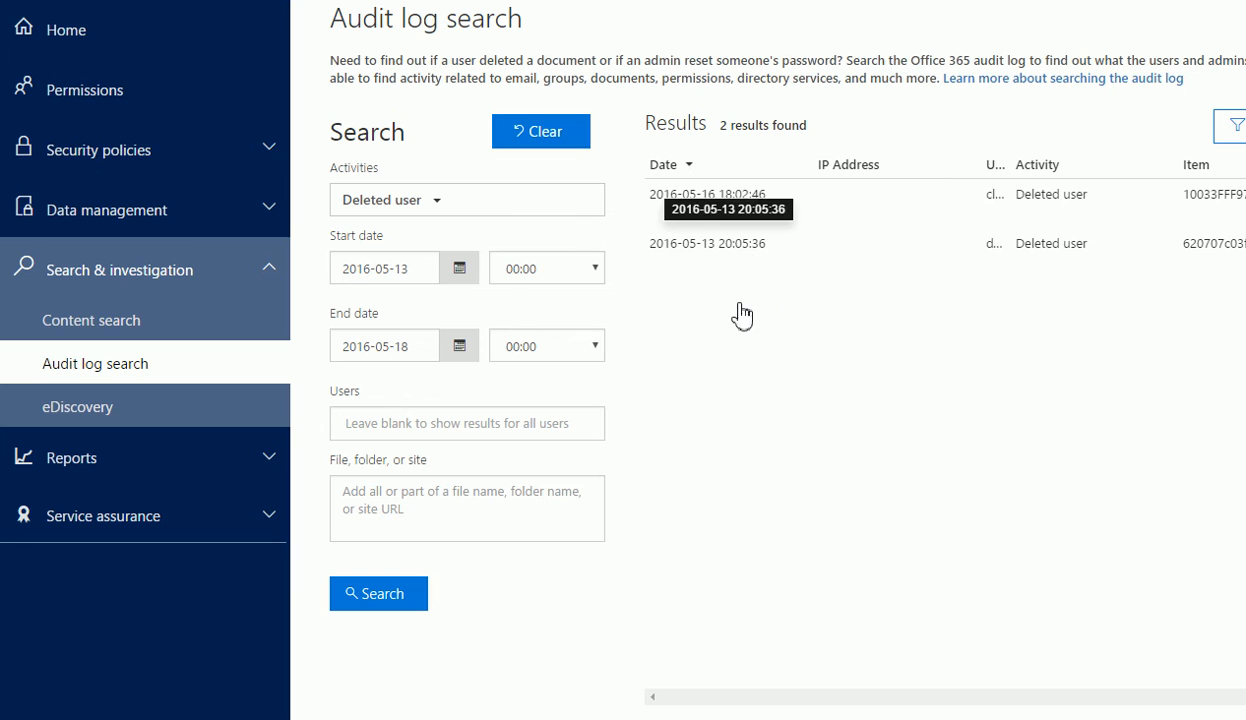
mouse_move(696, 486)
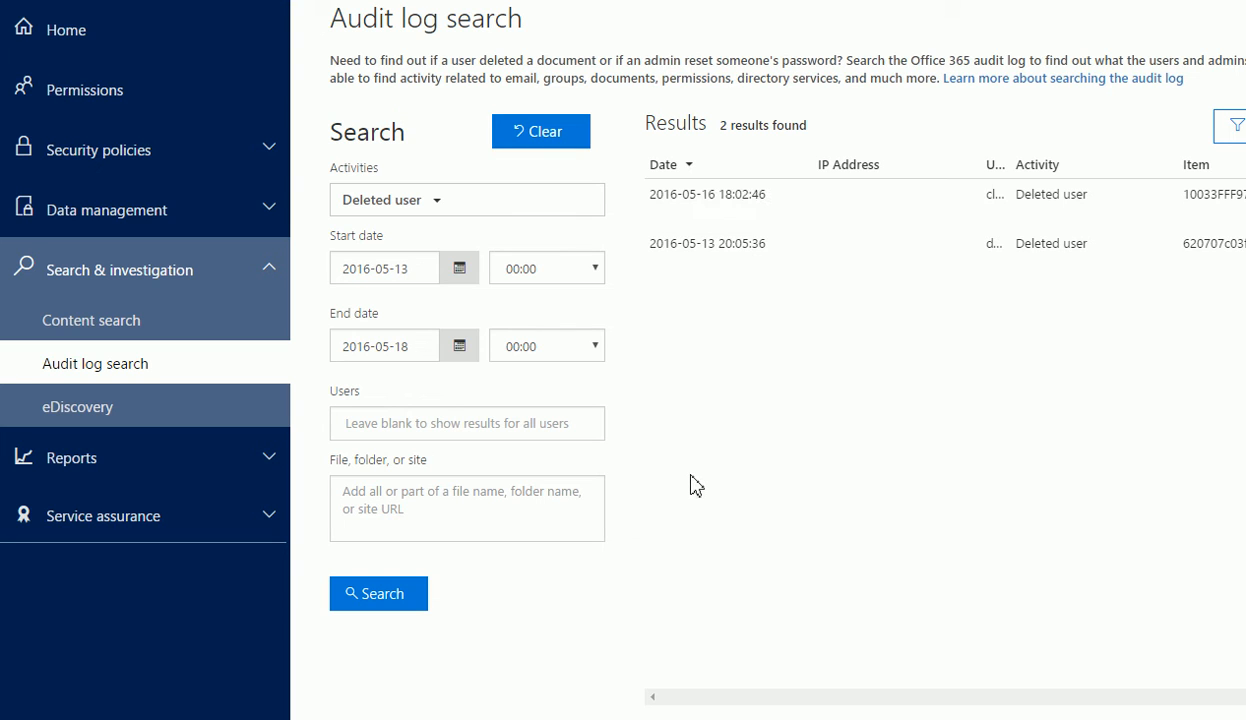
mouse_move(672, 482)
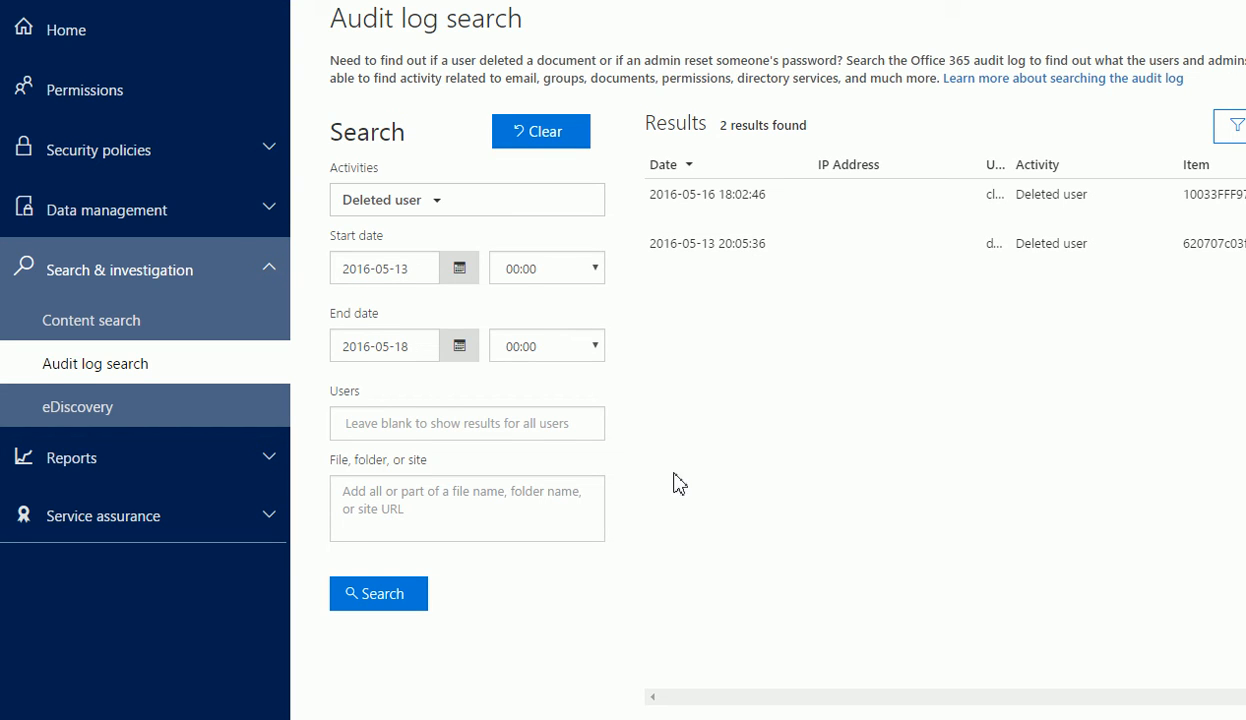
mouse_move(410, 210)
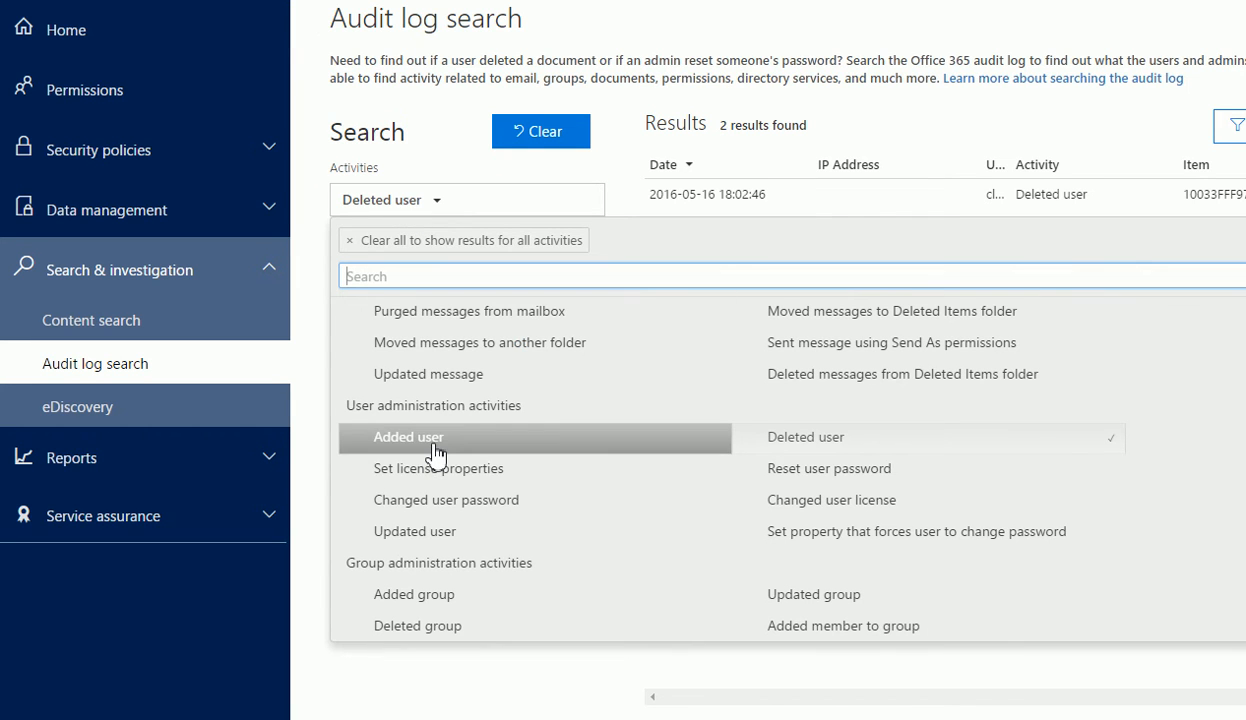
mouse_move(578, 20)
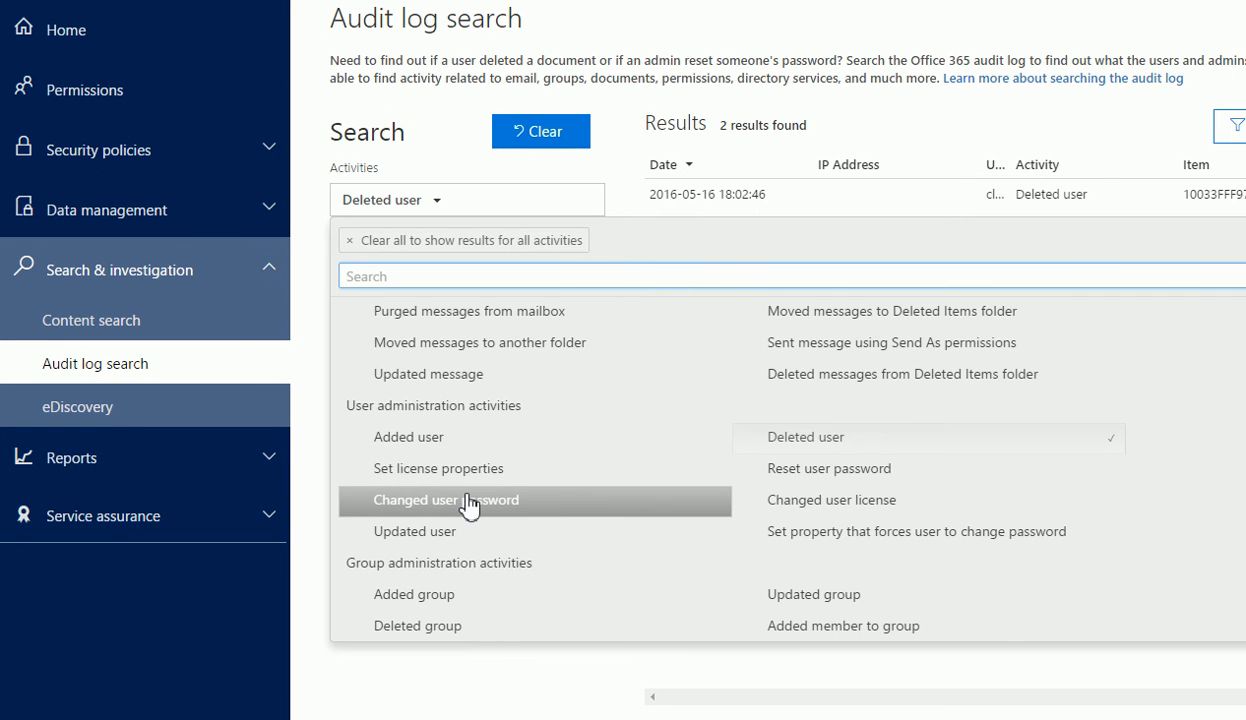
mouse_move(828, 468)
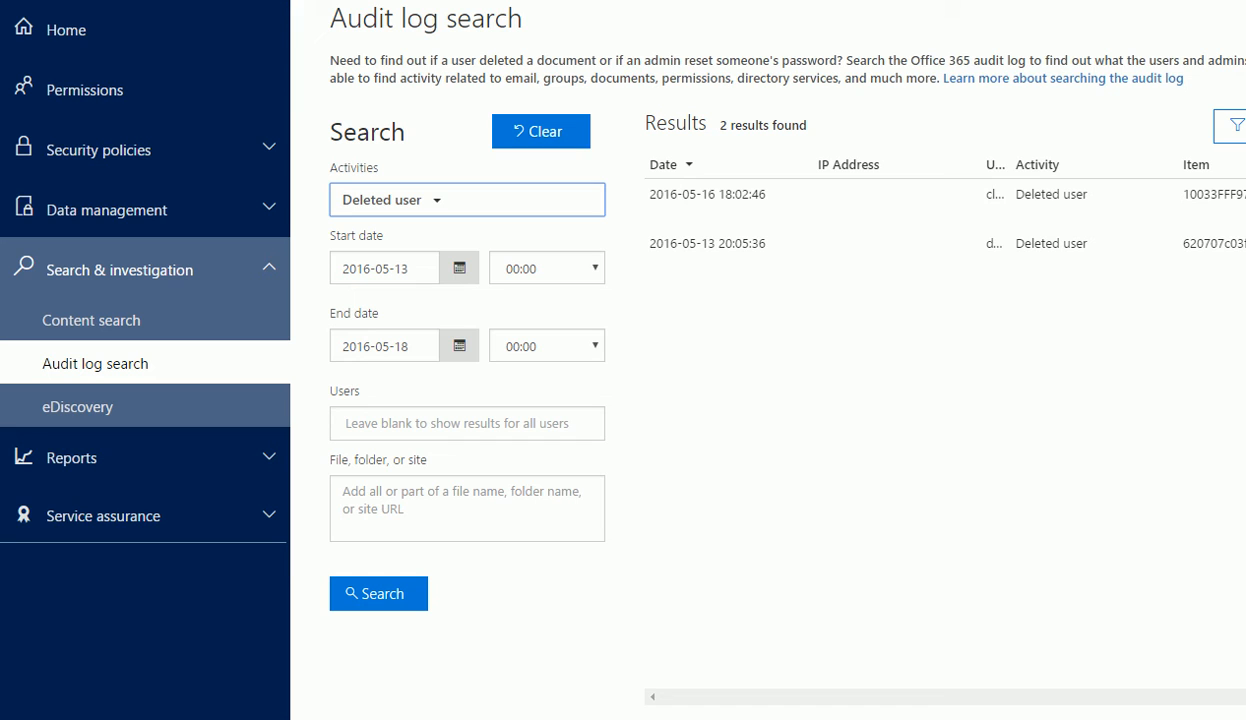
mouse_move(256, 28)
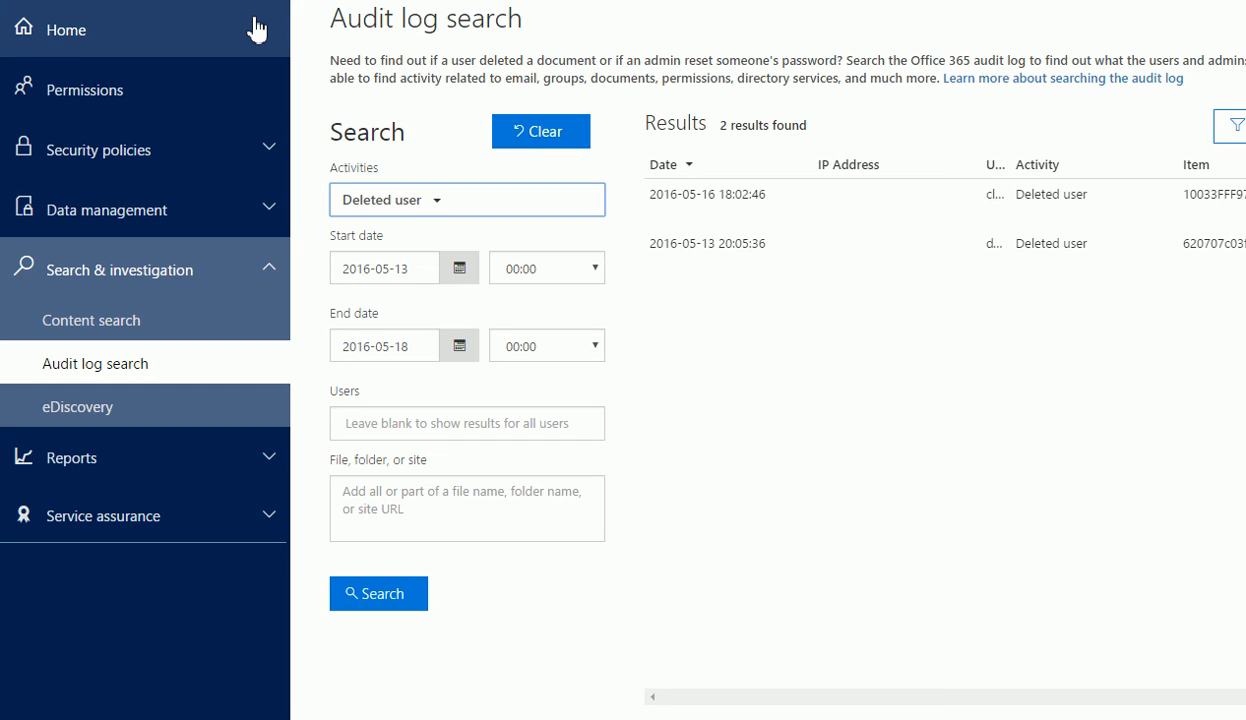
mouse_move(664, 4)
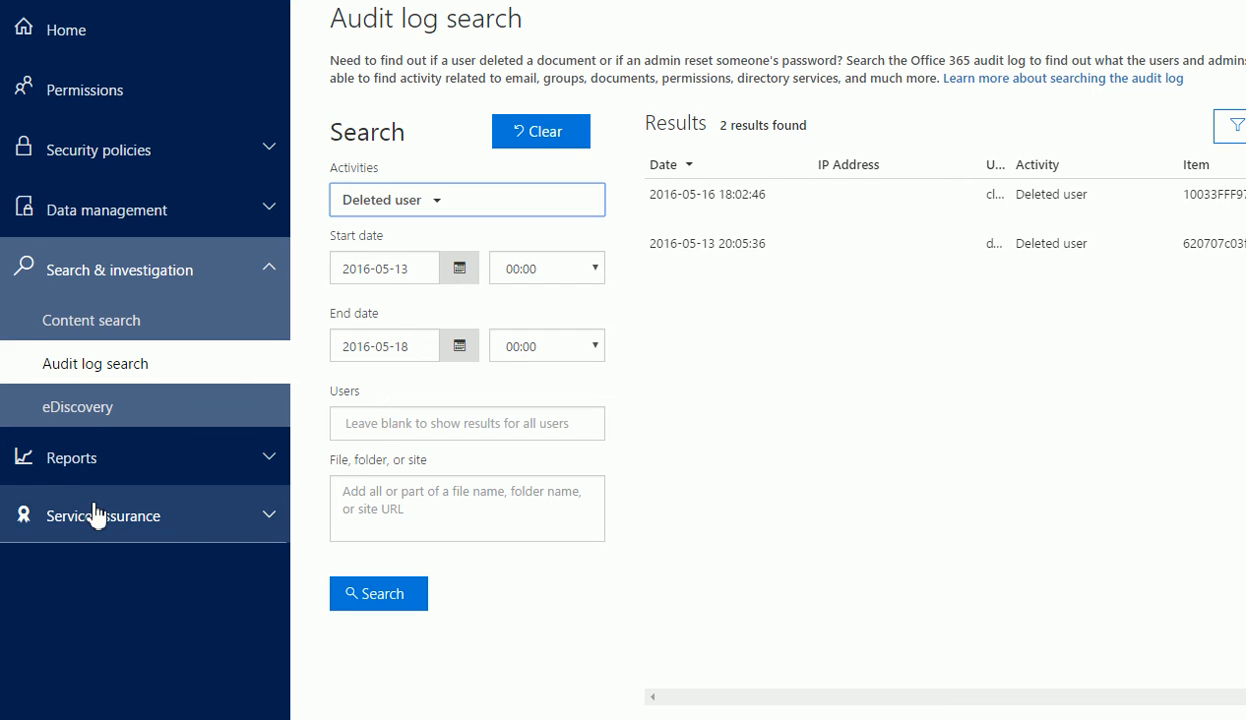
Go to Reports > View reports and launch the Exchange audit reports link.
left_click(72, 456)
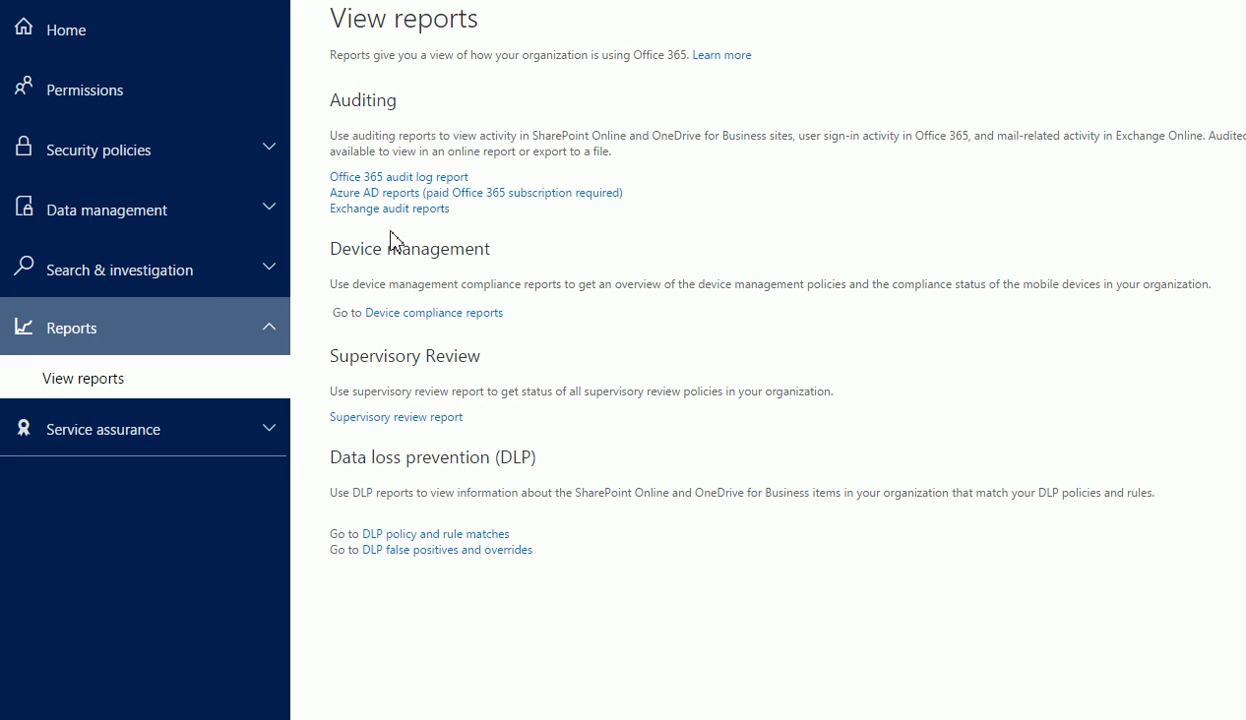
mouse_move(350, 218)
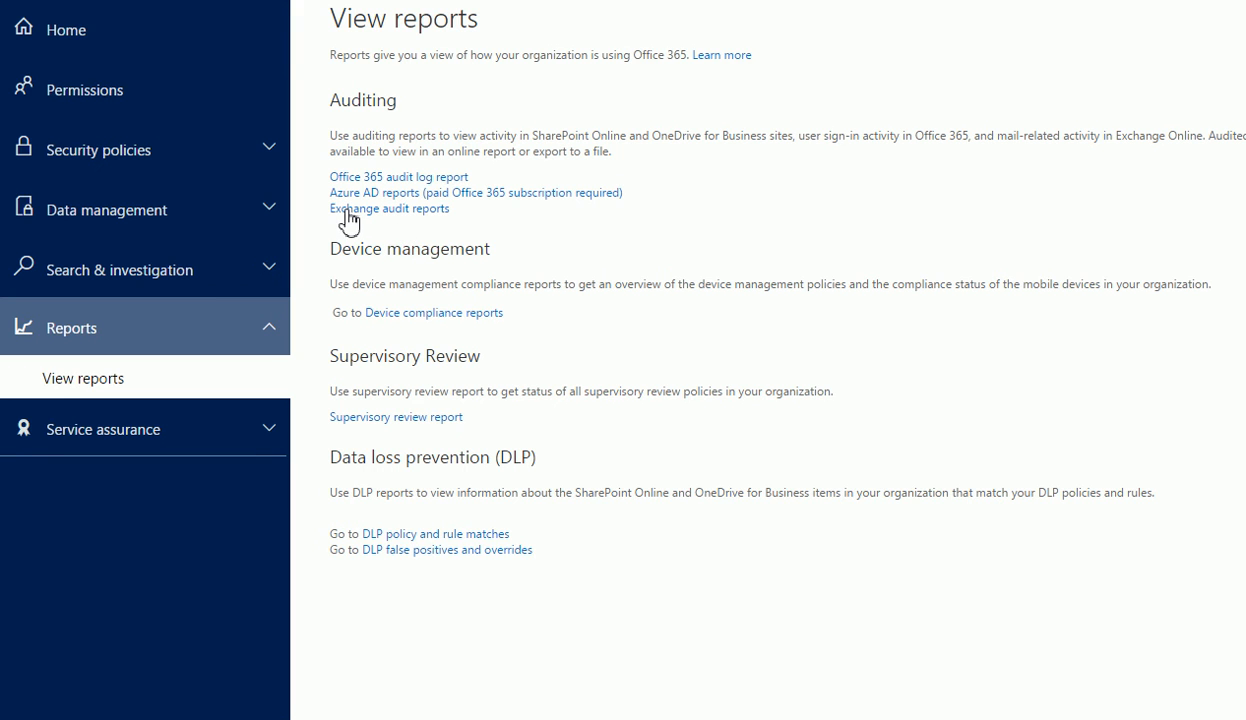
left_click(388, 208)
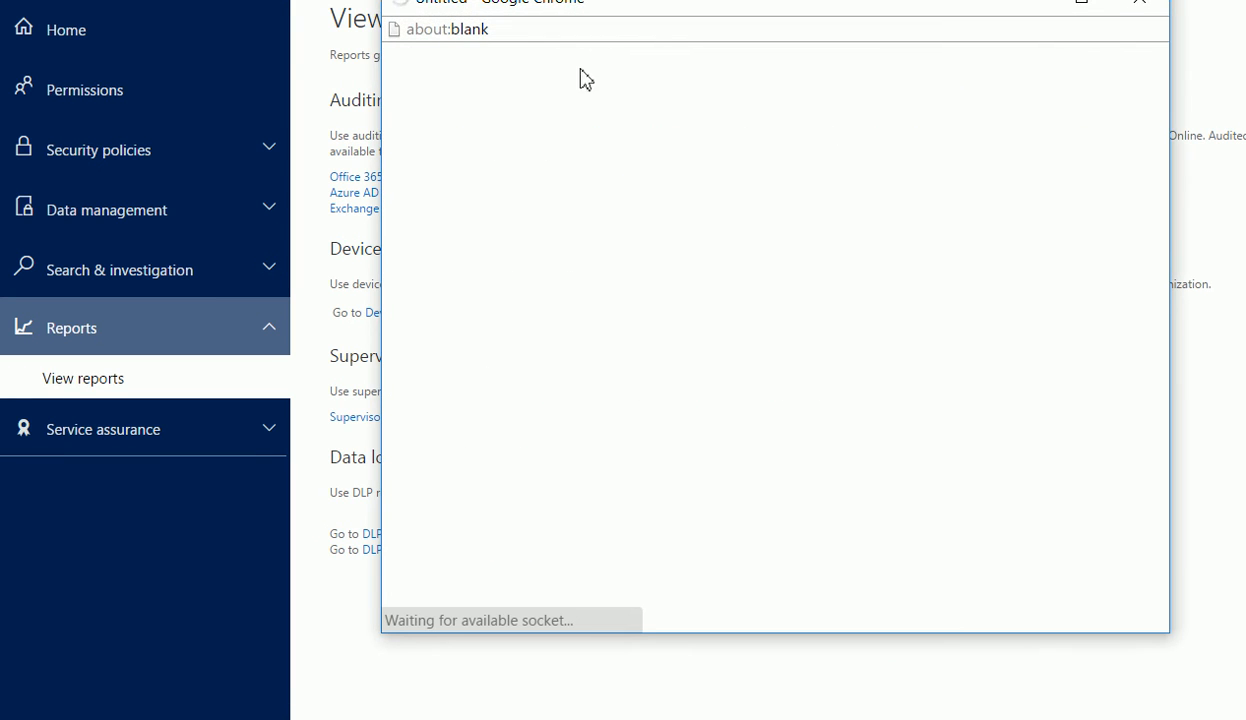
Move the new Exchange Audit Reports window into view as it loads.
left_click_drag(586, 8, 600, 66)
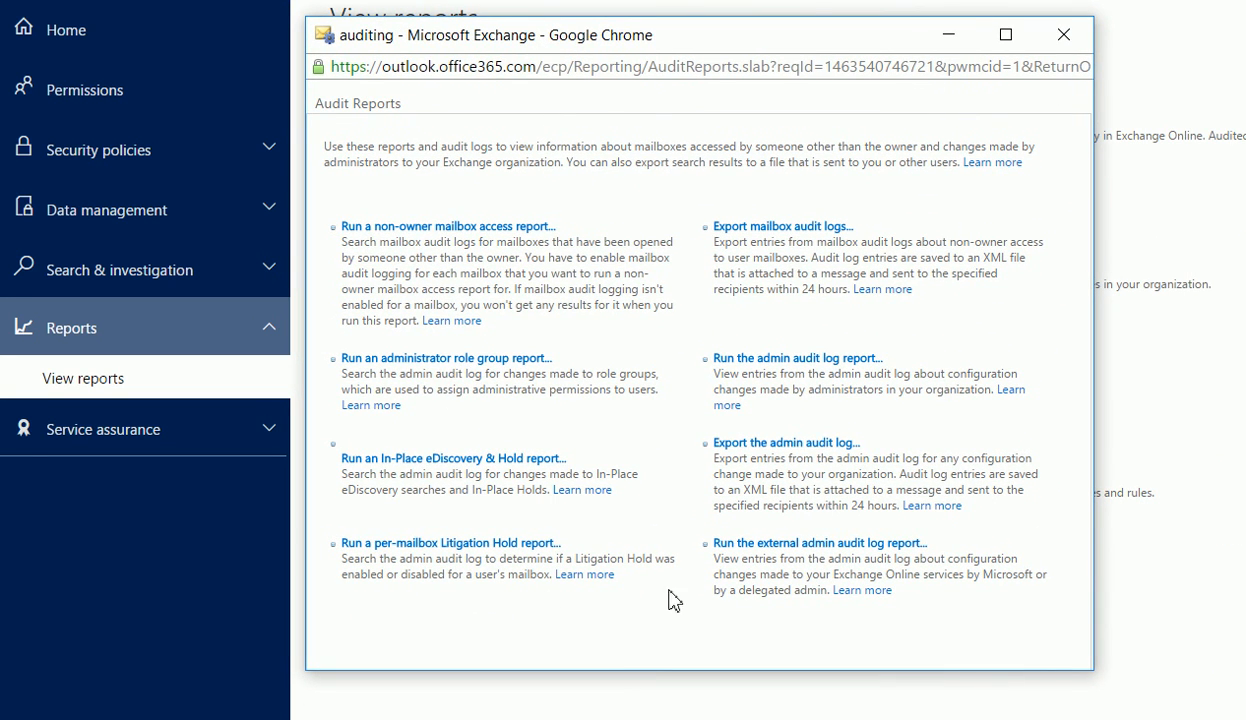
mouse_move(628, 440)
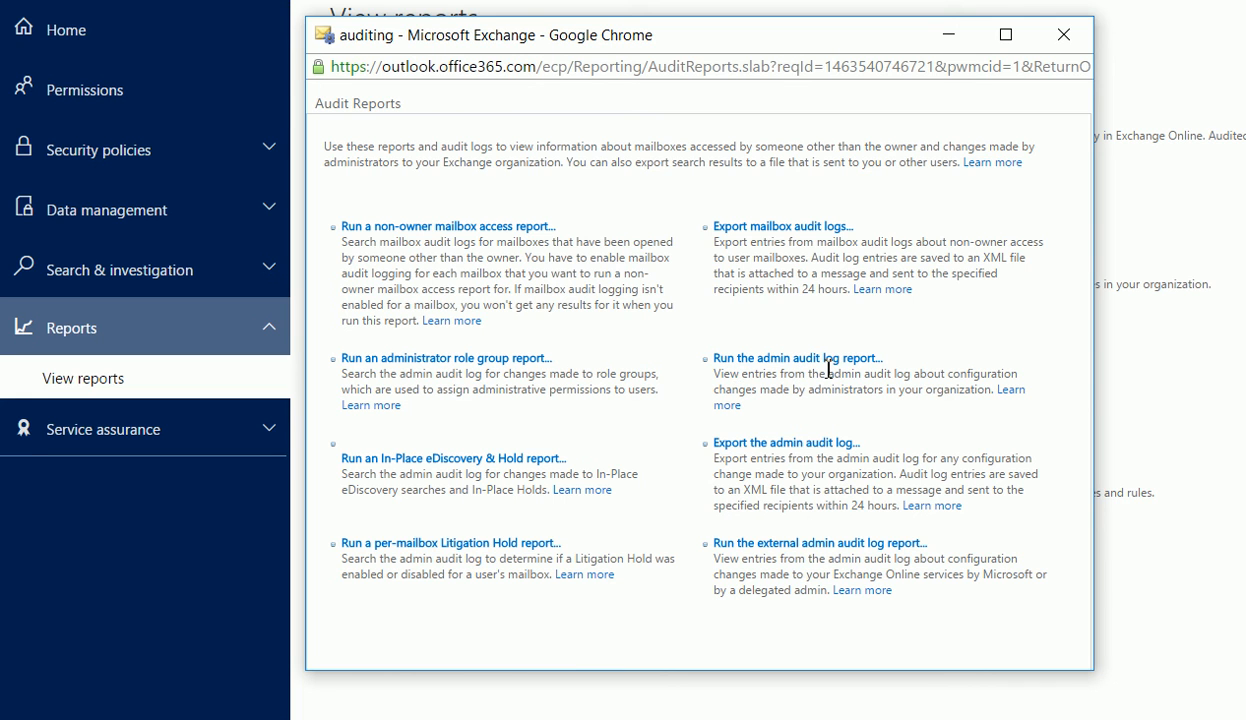
mouse_move(770, 348)
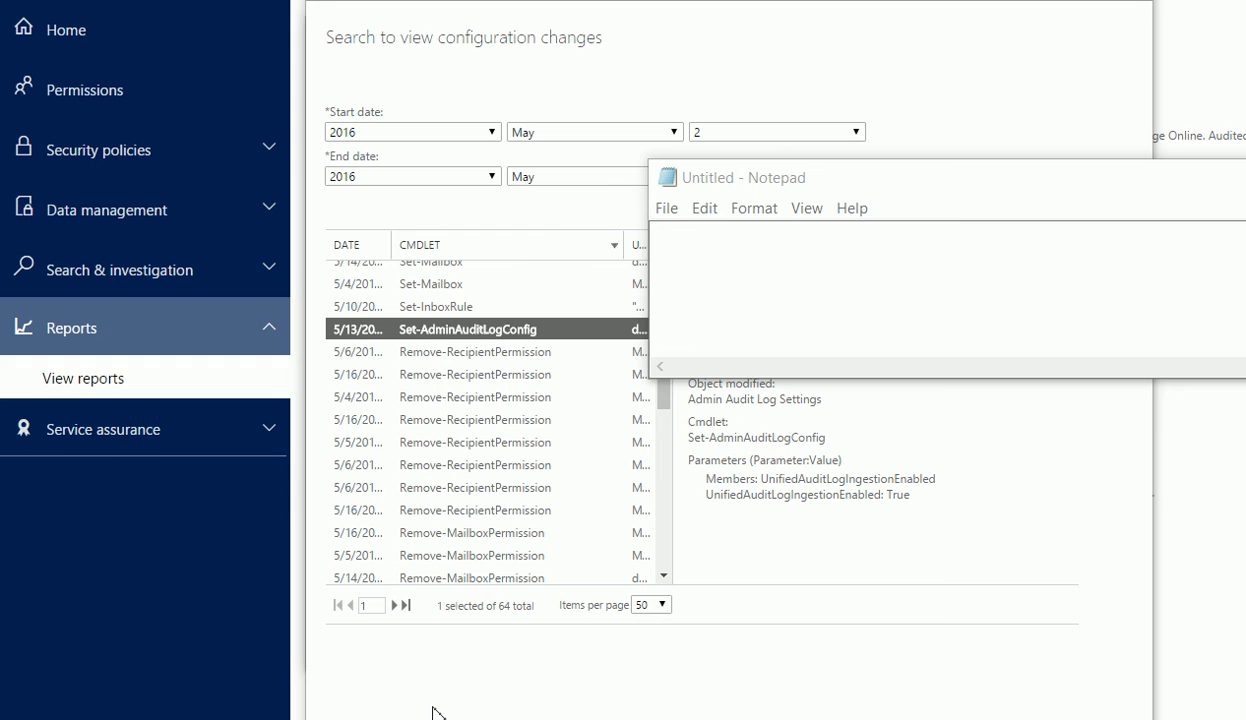
mouse_move(360, 708)
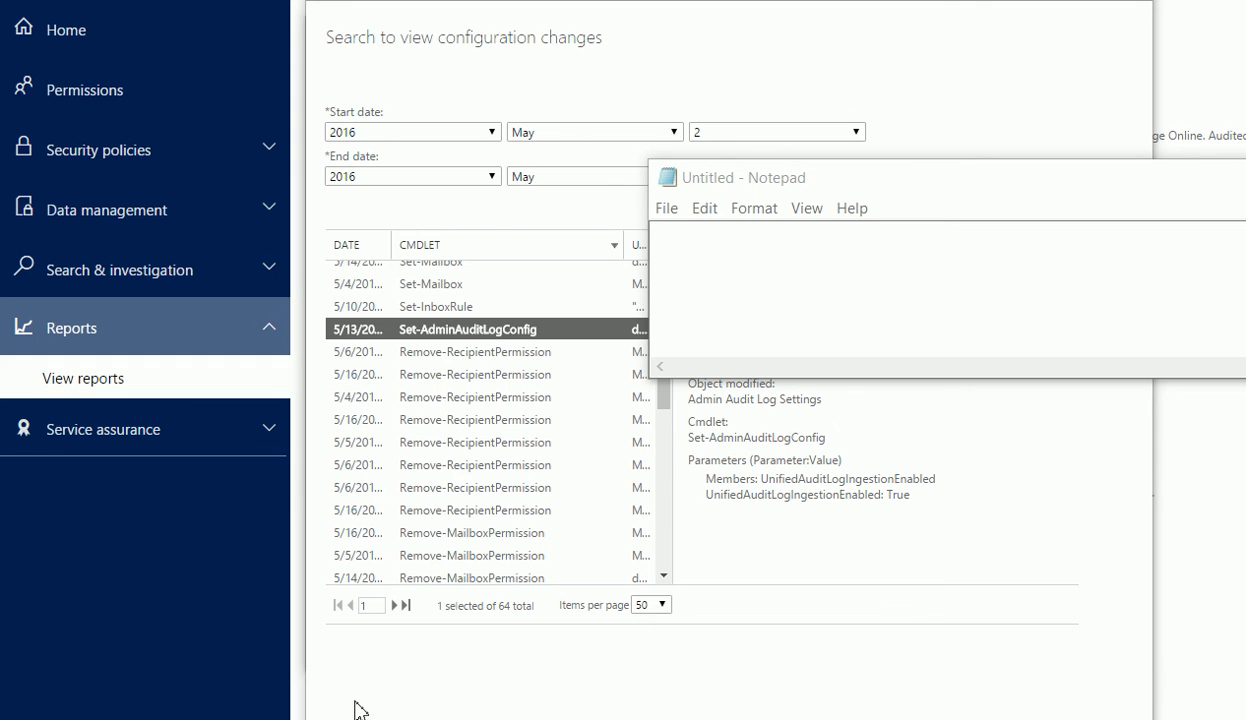
mouse_move(184, 664)
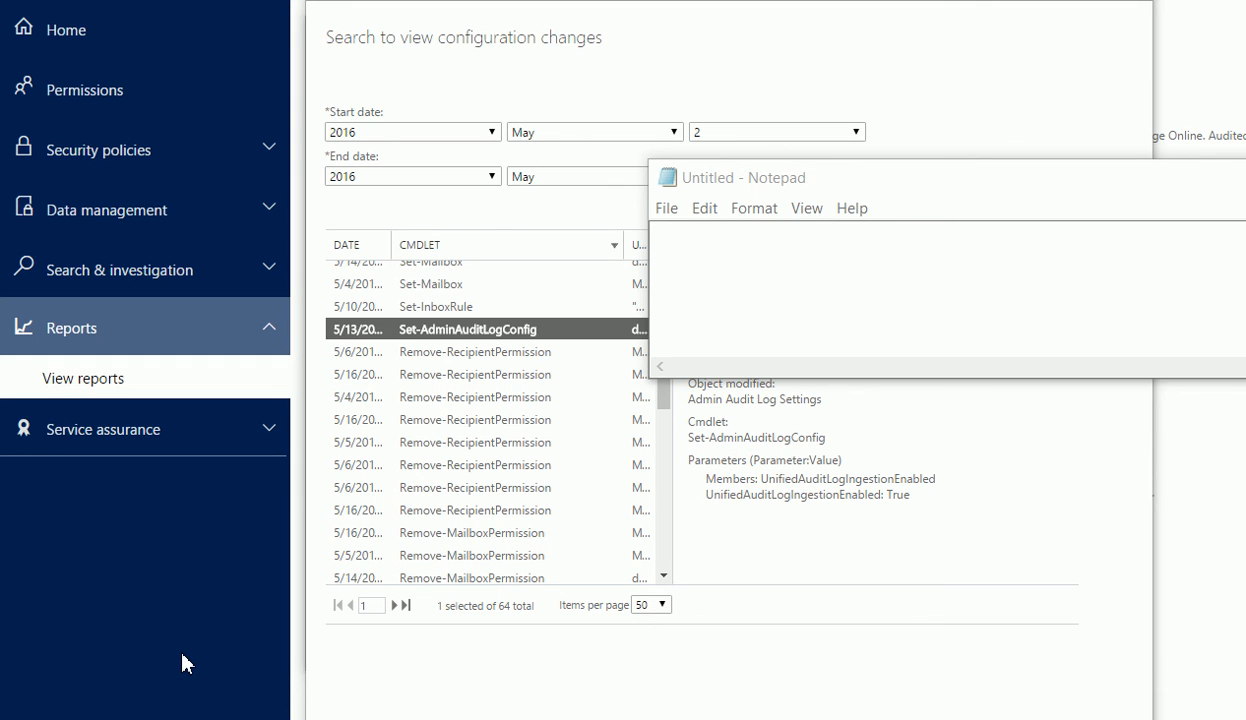